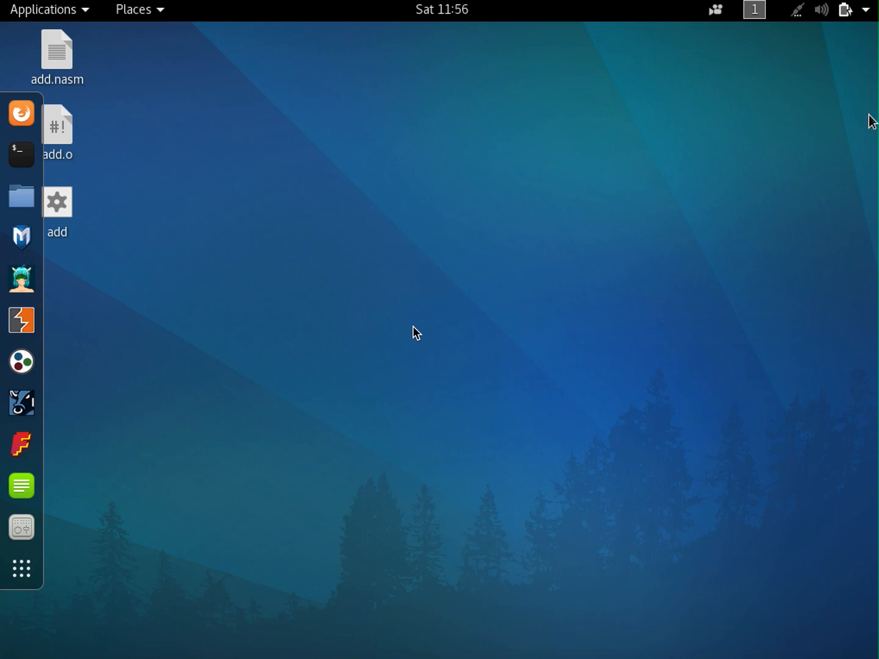
{"action": "mouse_move", "coordinate": [352, 420]}
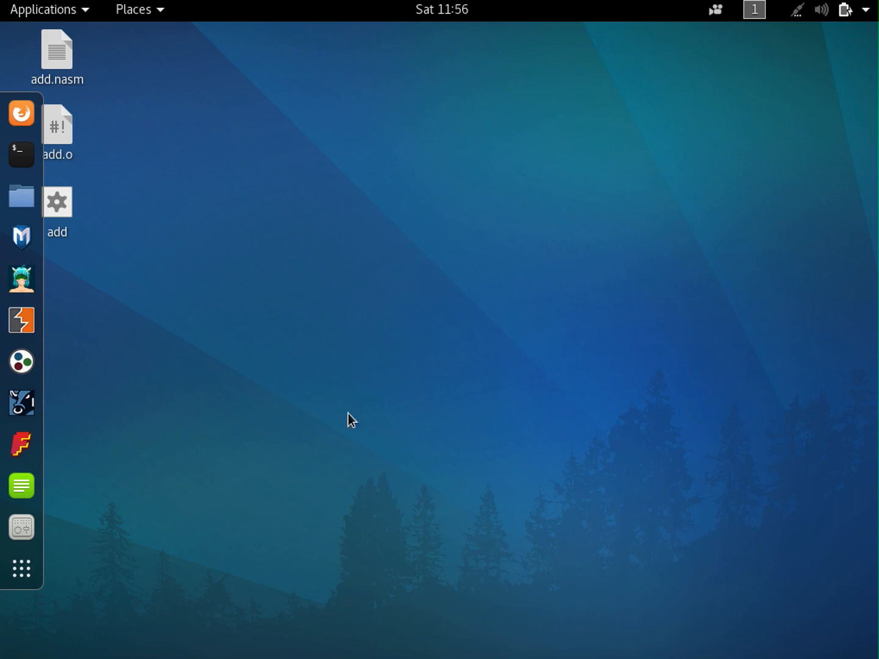
- Open a terminal in the Desktop folder and list add, add.nasm and add.o
{"action": "left_click", "coordinate": [21, 154]}
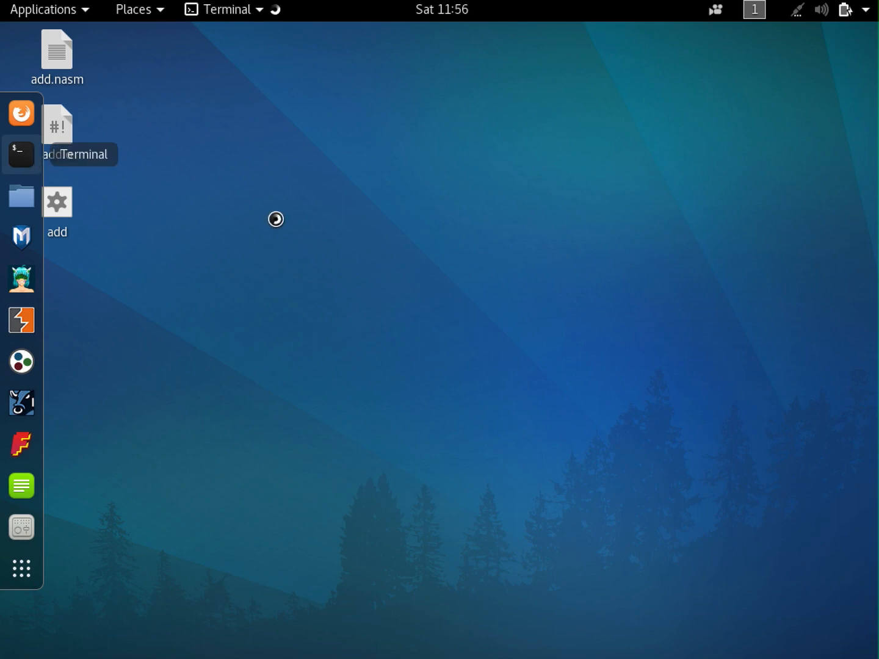
{"action": "left_click", "coordinate": [21, 154]}
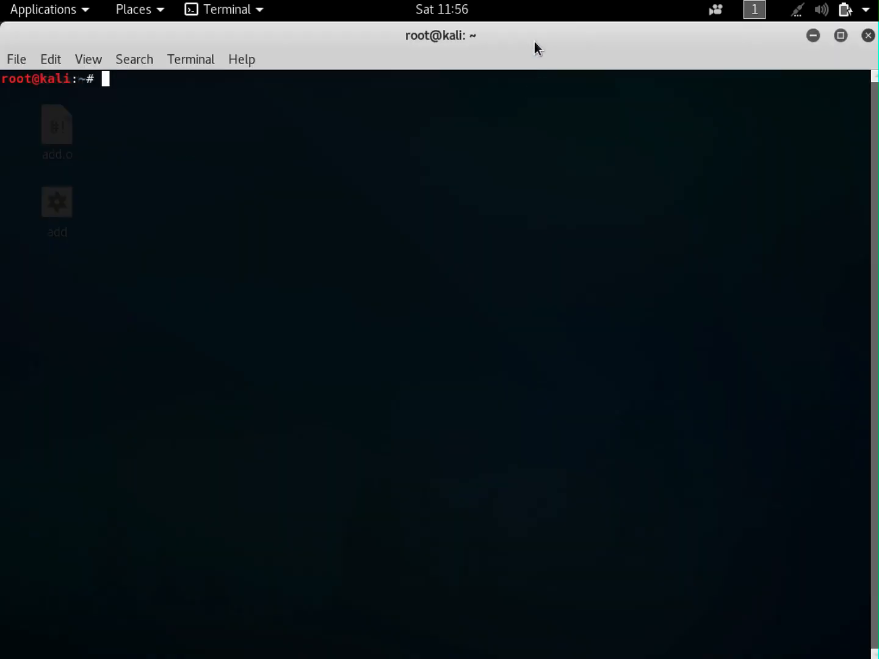
{"action": "key", "text": "Return"}
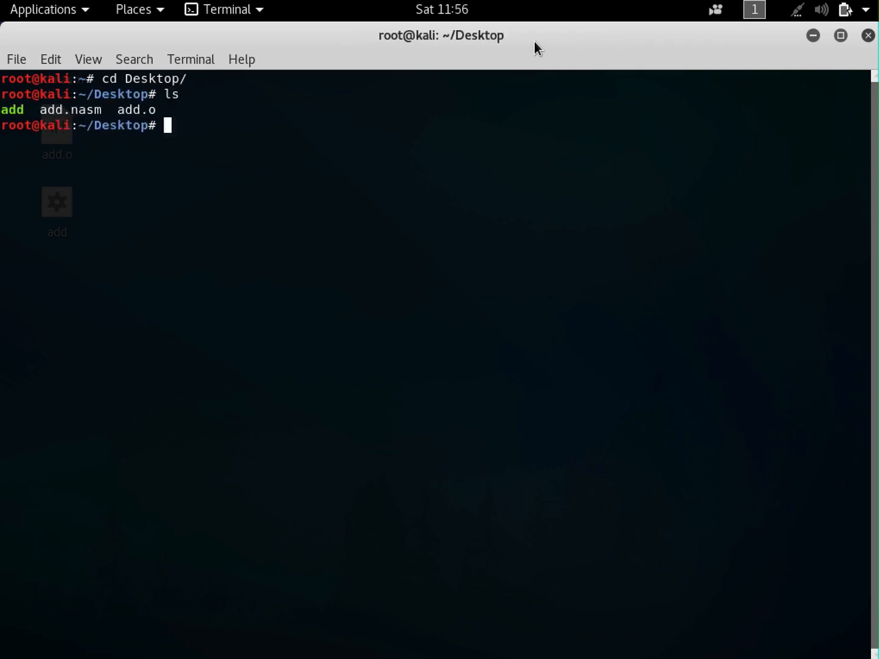
{"action": "type", "text": "nano add."}
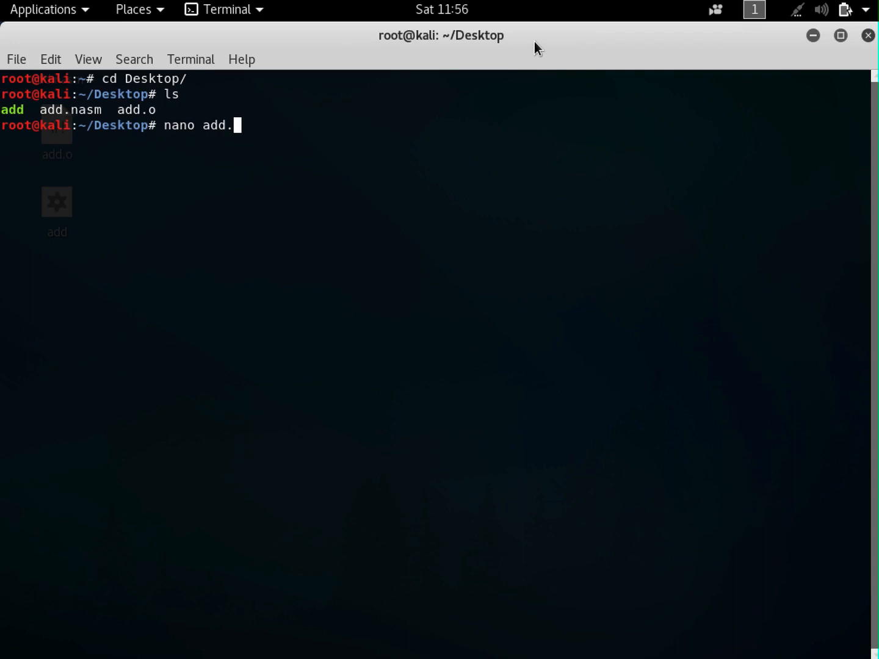
- Open add.nasm in nano, showing the 25-line rax/rbx addition program
{"action": "key", "text": "Return"}
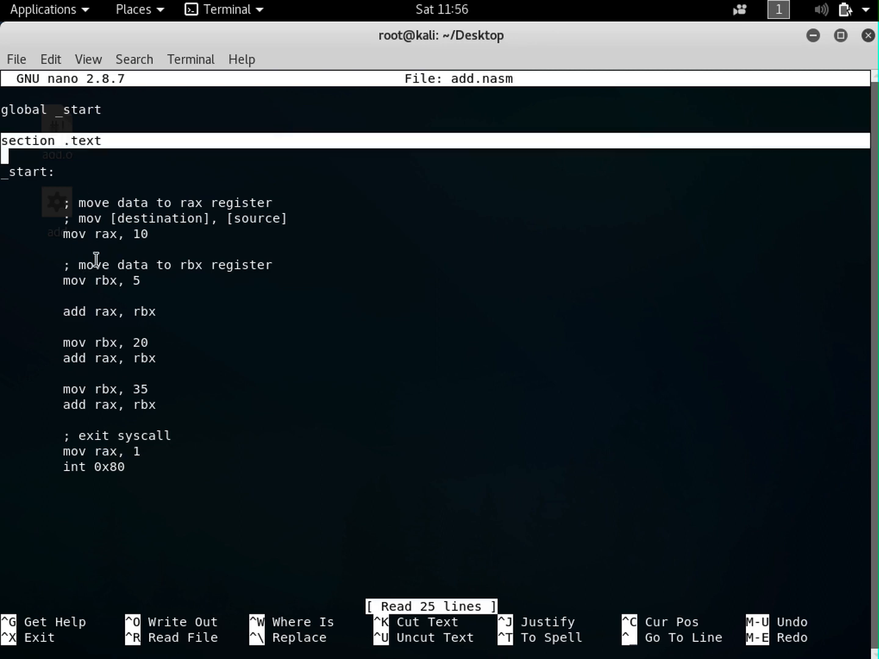
{"action": "mouse_move", "coordinate": [246, 374]}
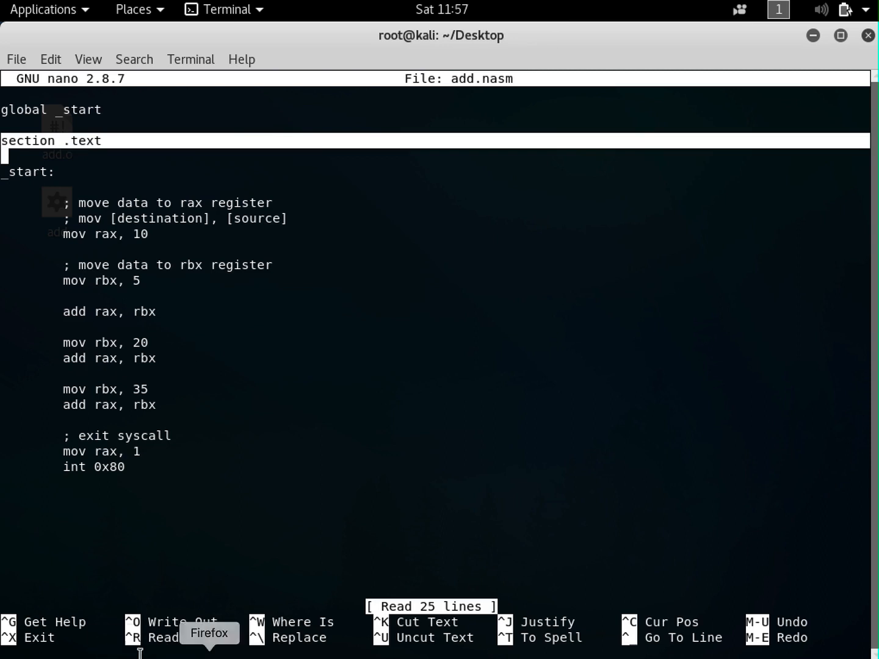
{"action": "mouse_move", "coordinate": [130, 240]}
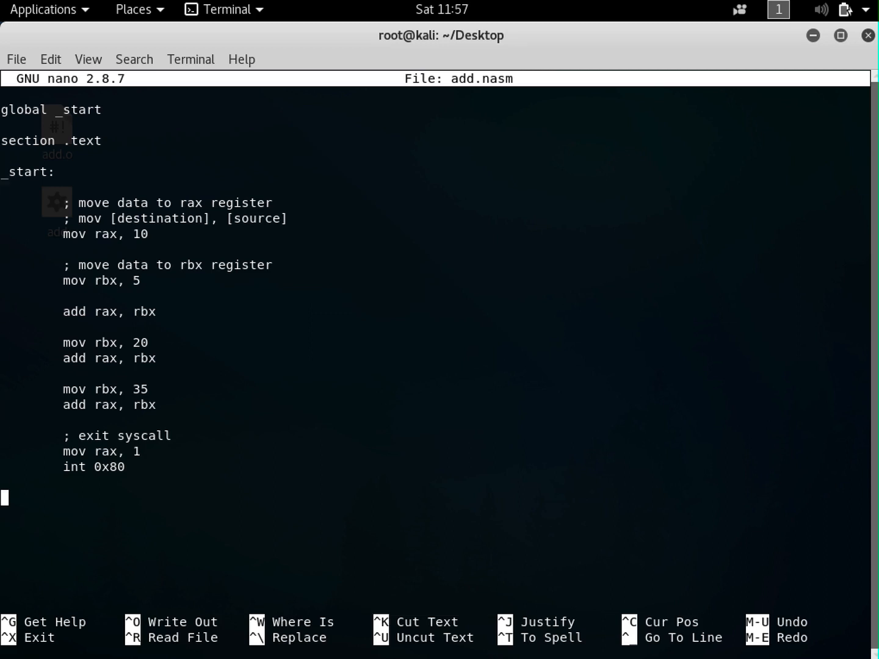
{"action": "type", "text": "int x"}
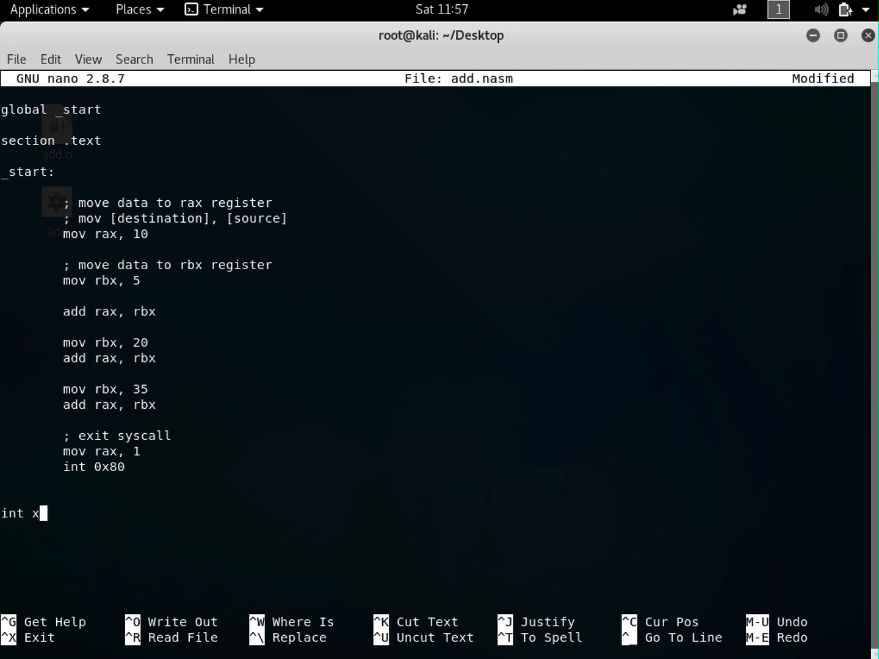
{"action": "type", "text": "= 123;"}
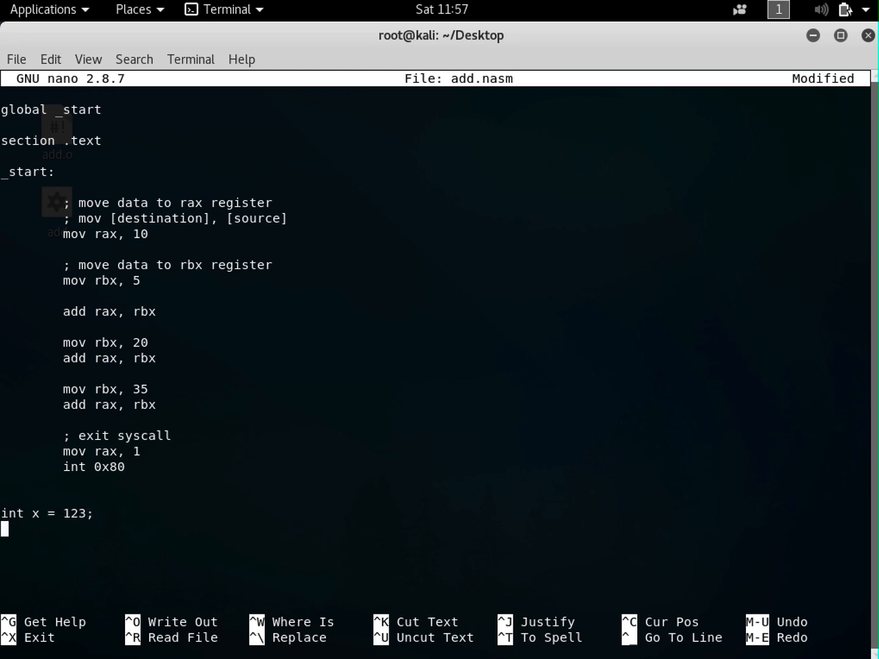
{"action": "type", "text": "s"}
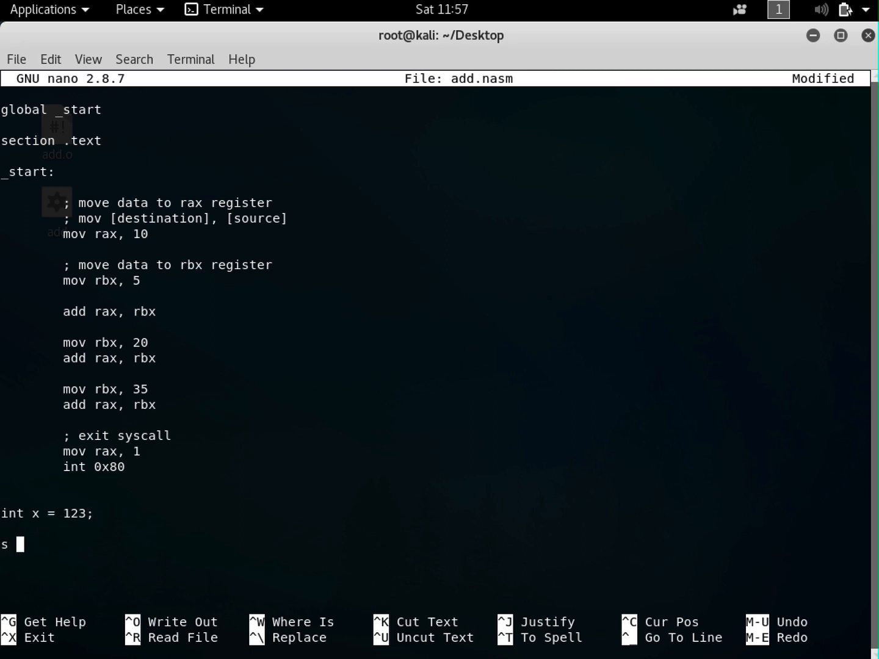
{"action": "type", "text": "= \"hello wo"}
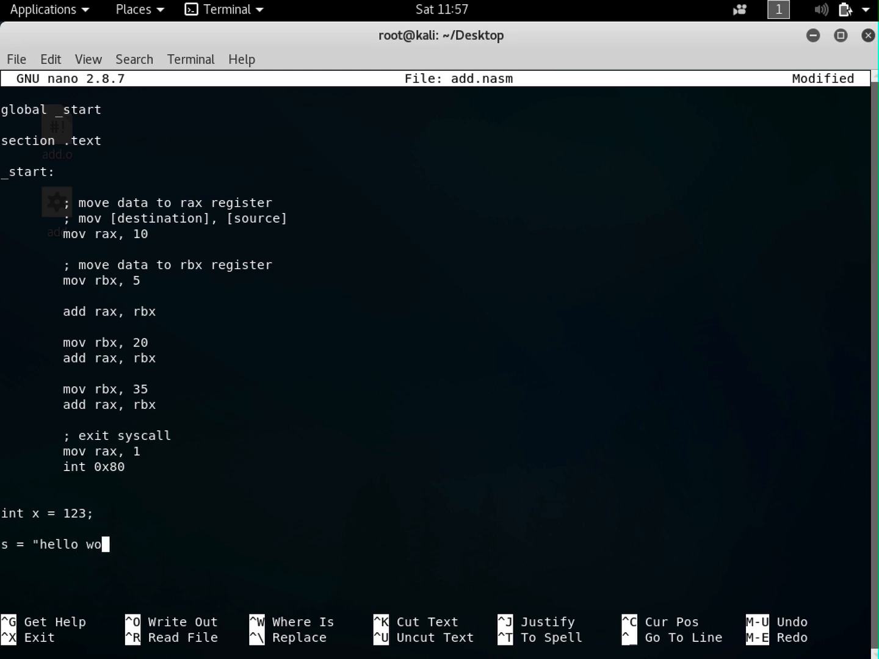
{"action": "type", "text": "rld\""}
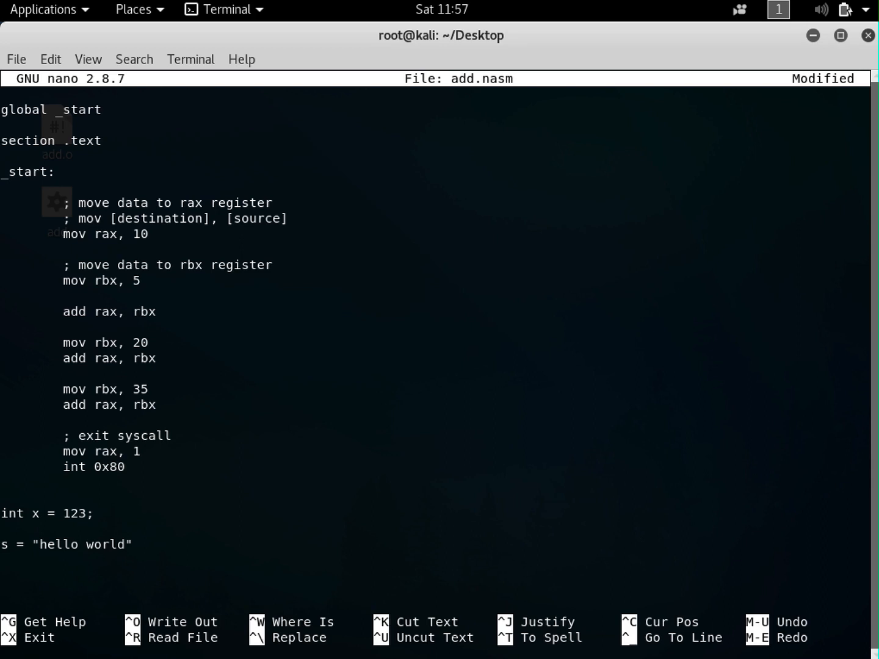
{"action": "key", "text": "BackSpace"}
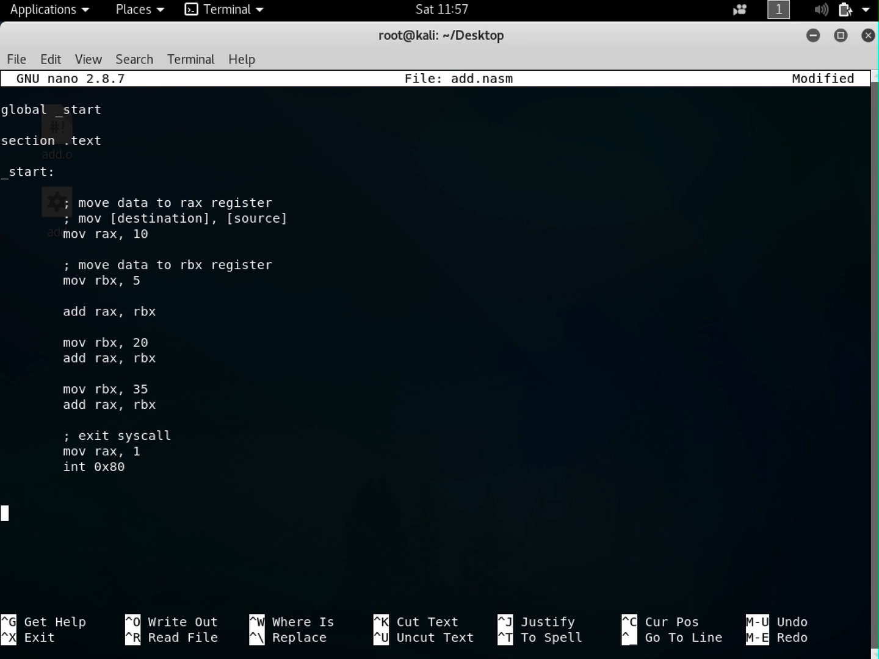
- Add a 'section .data' line below int 0x80 and highlight '.data'
{"action": "type", "text": "se"}
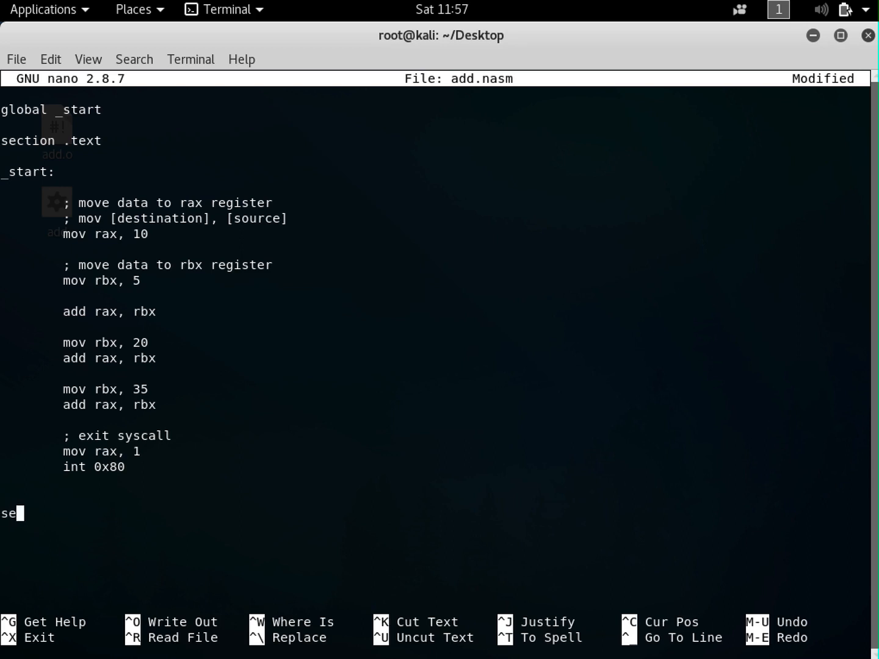
{"action": "type", "text": "ction ."}
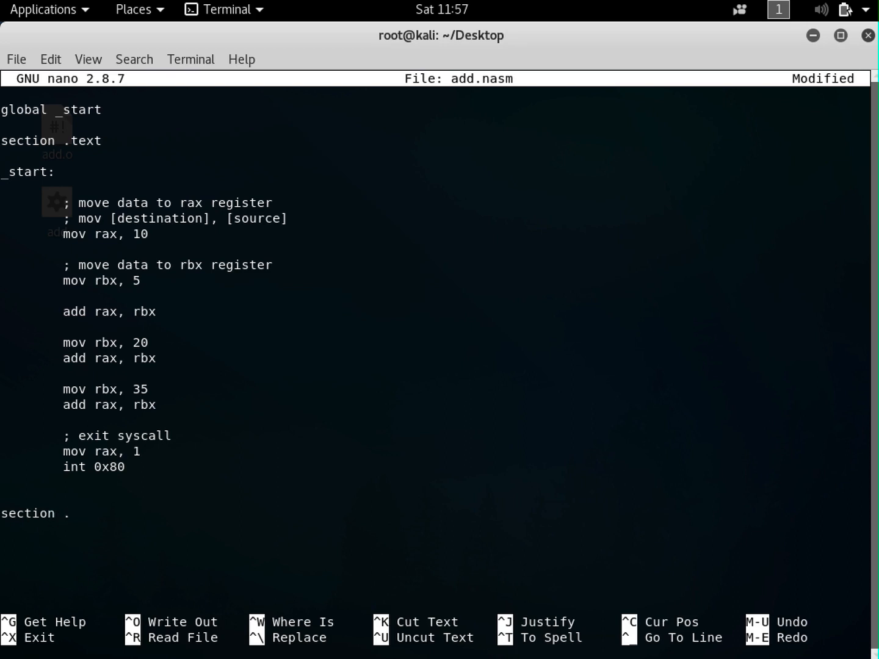
{"action": "type", "text": "data"}
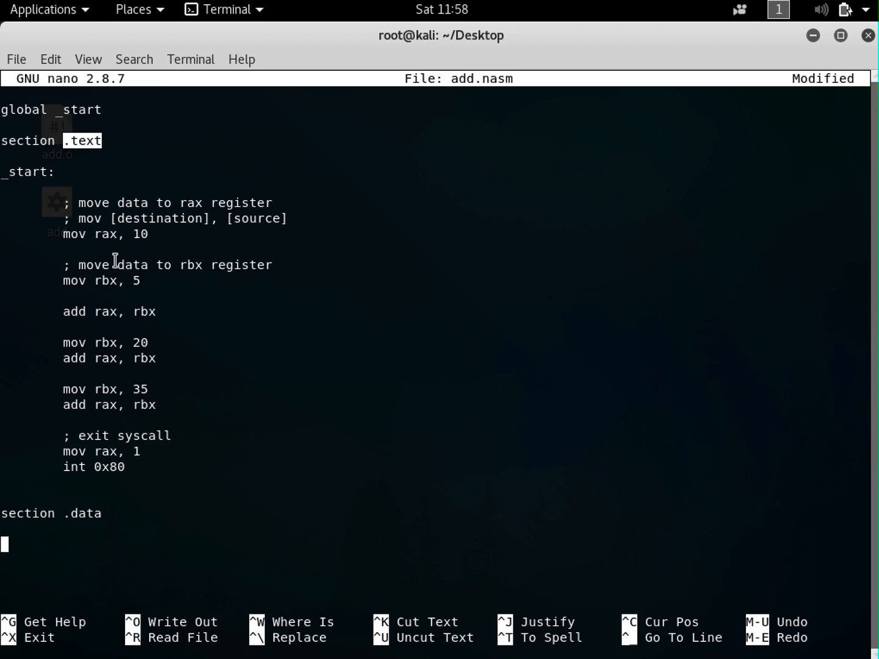
{"action": "mouse_move", "coordinate": [79, 278]}
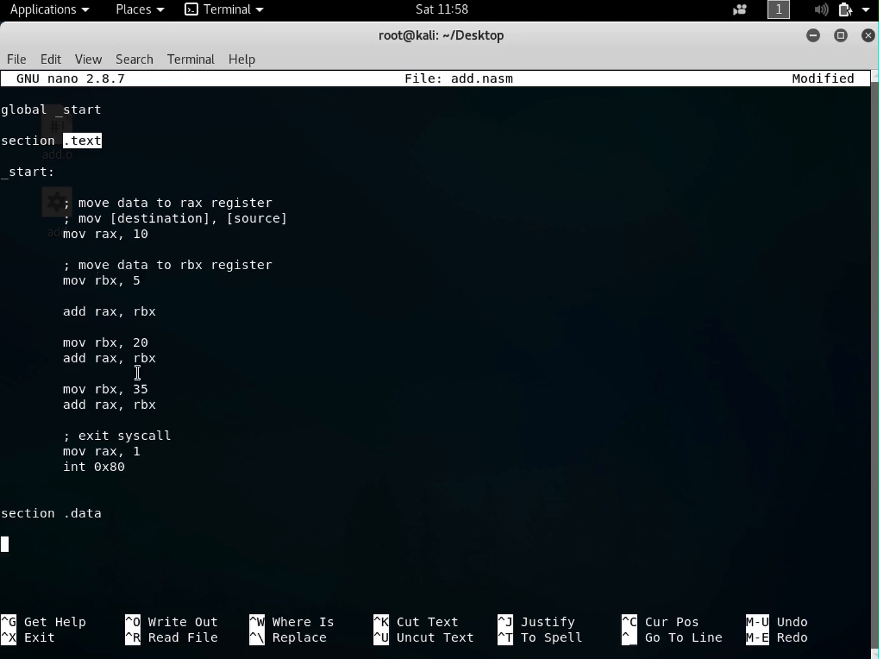
{"action": "left_click", "coordinate": [82, 513]}
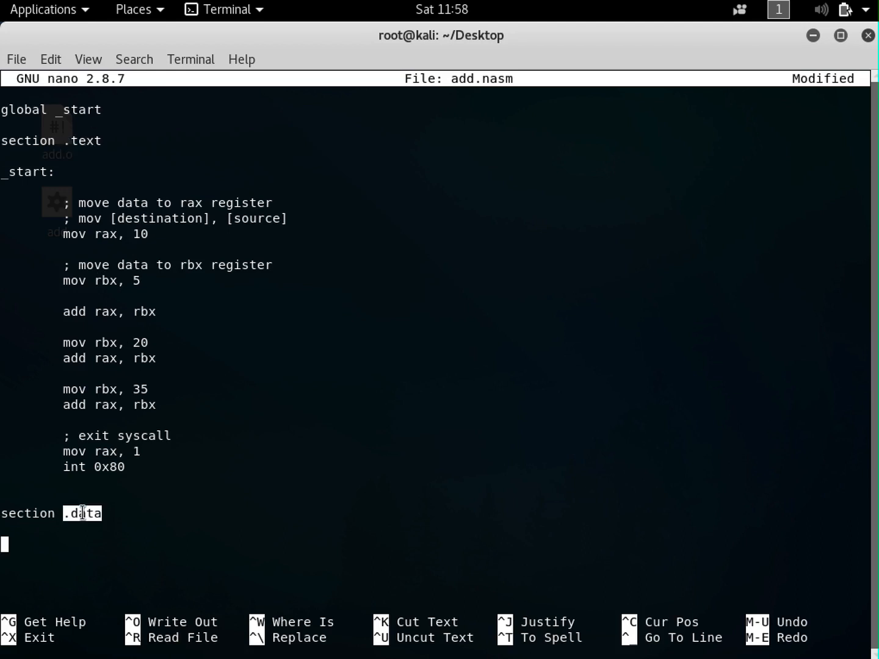
{"action": "mouse_move", "coordinate": [307, 439]}
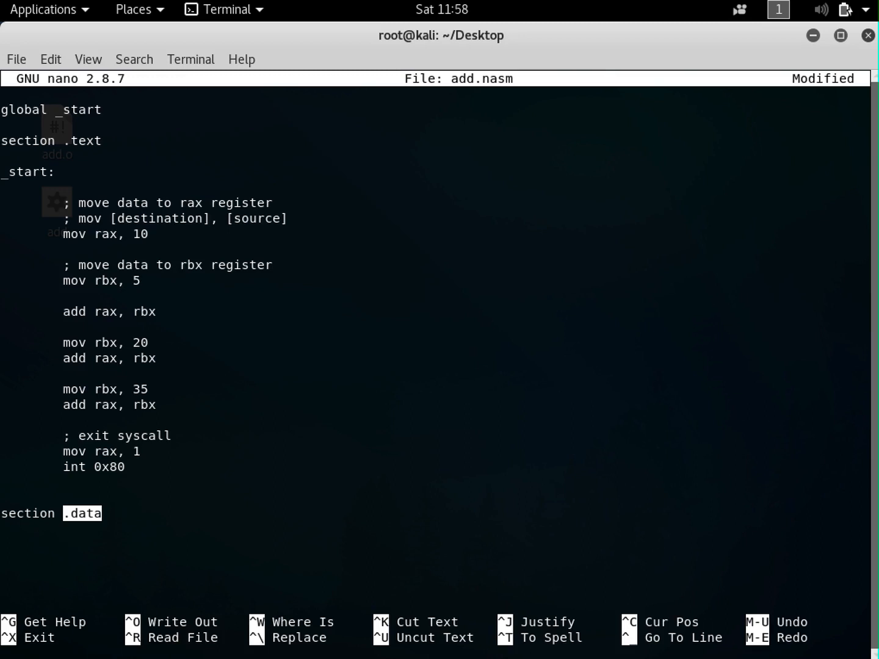
- Define num1: db 11 and string1: db "hello" under section .data
{"action": "type", "text": "n"}
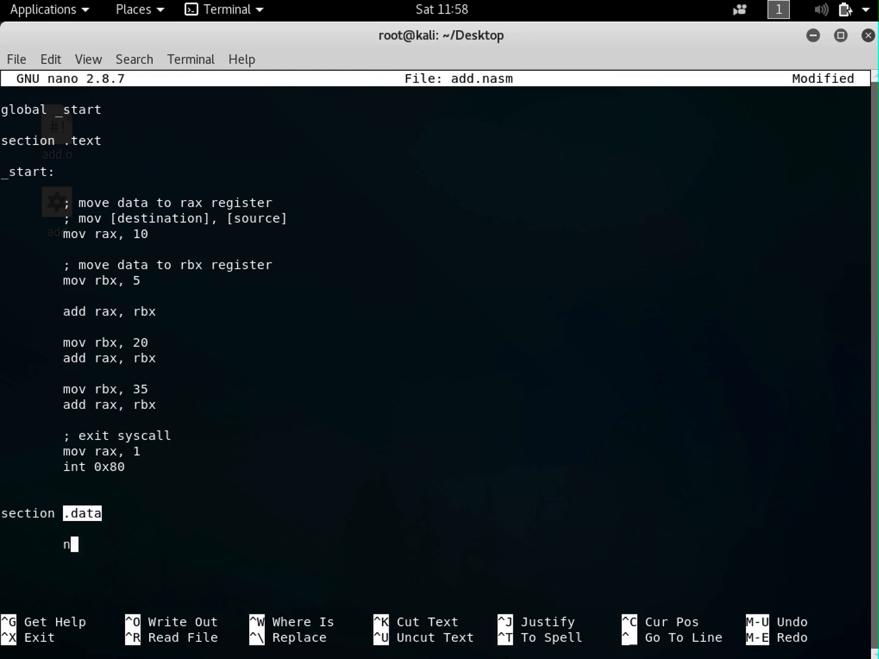
{"action": "type", "text": "um1:"}
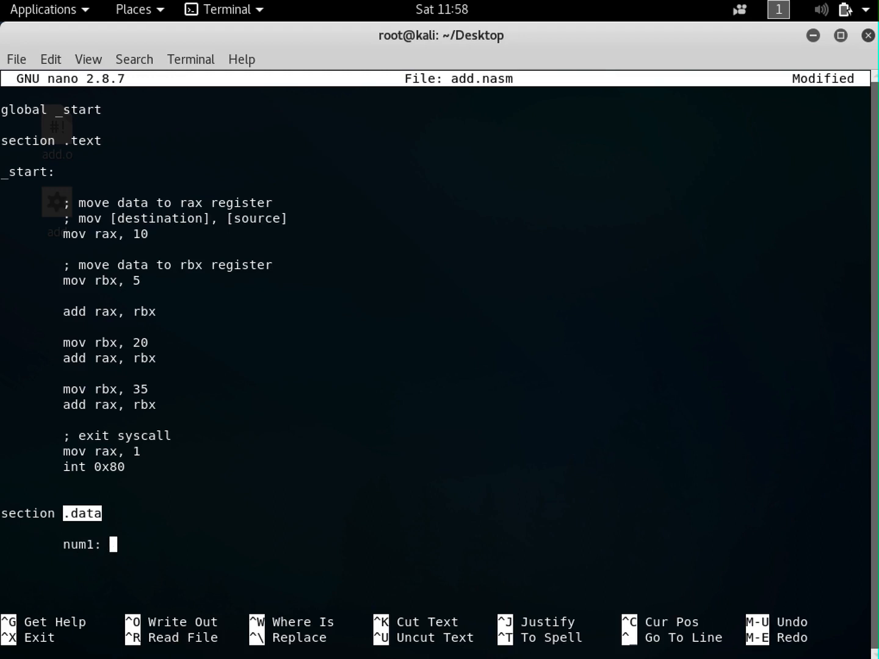
{"action": "type", "text": "db"}
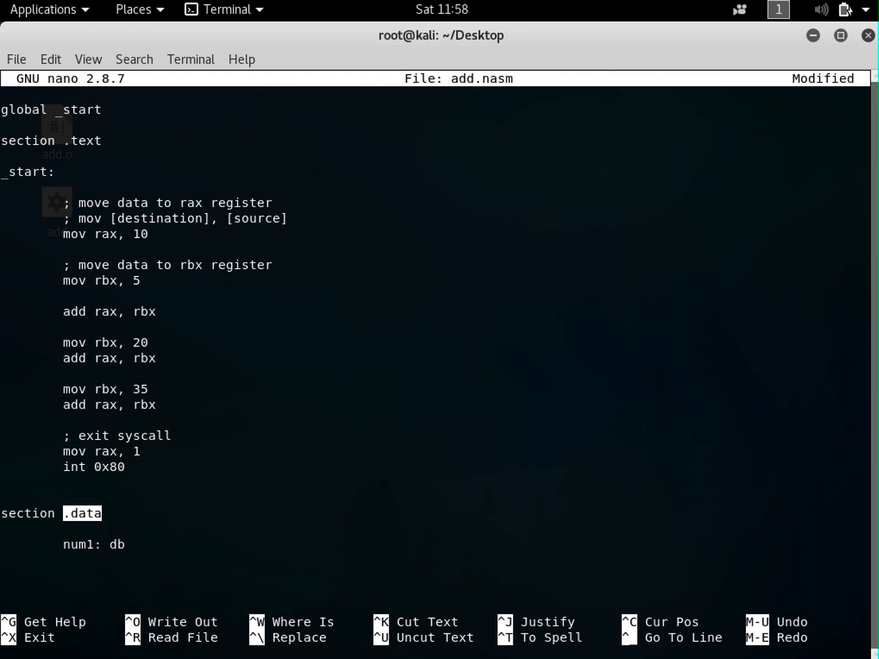
{"action": "type", "text": "11"}
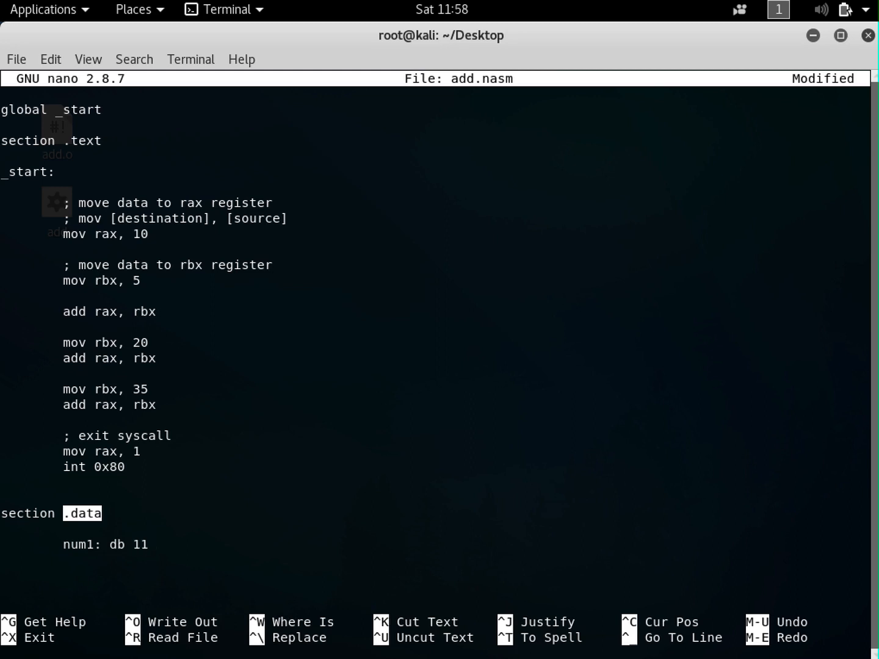
{"action": "type", "text": "str"}
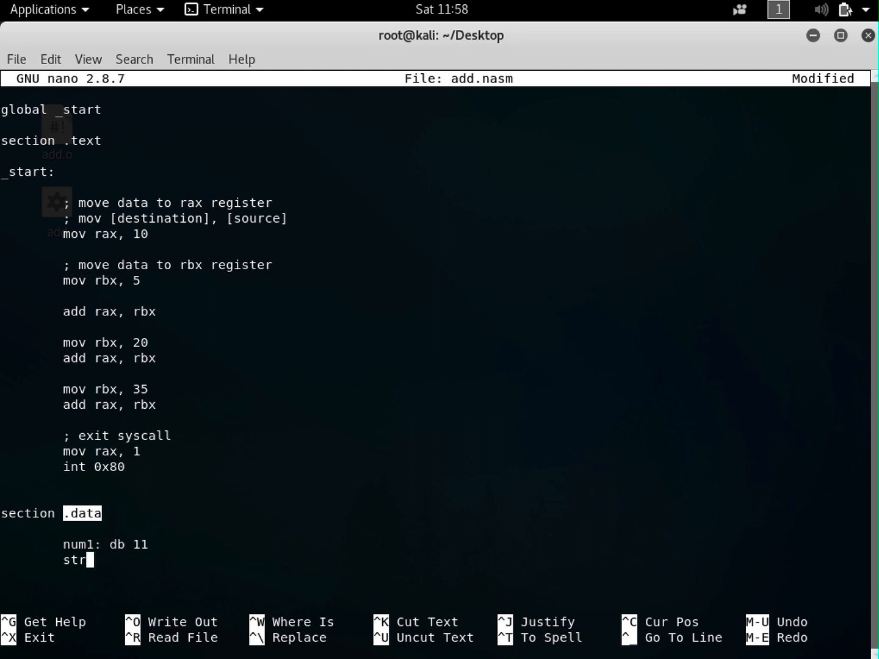
{"action": "type", "text": "ing1: dw"}
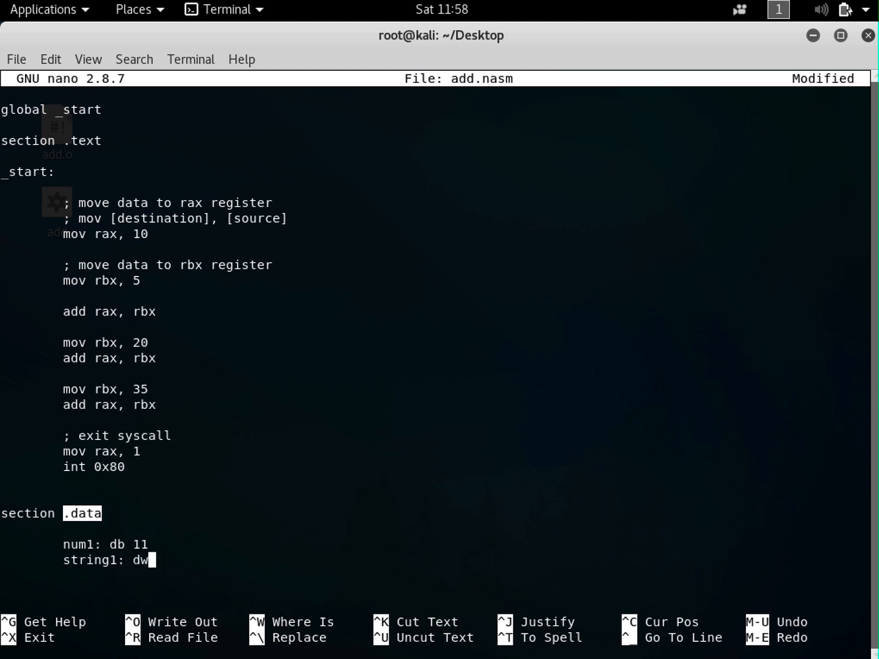
{"action": "type", "text": "b \"hello"}
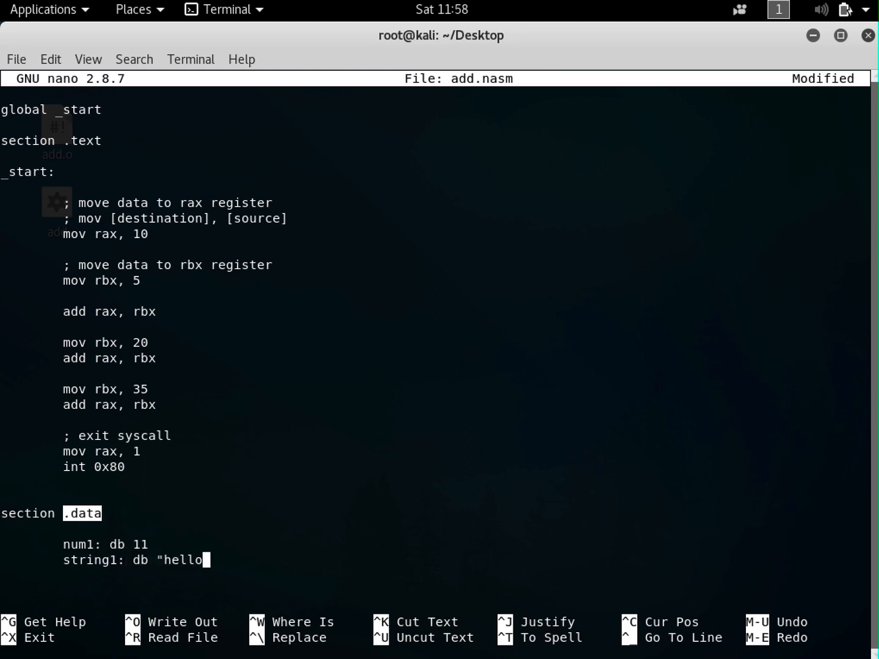
{"action": "key", "text": "Return"}
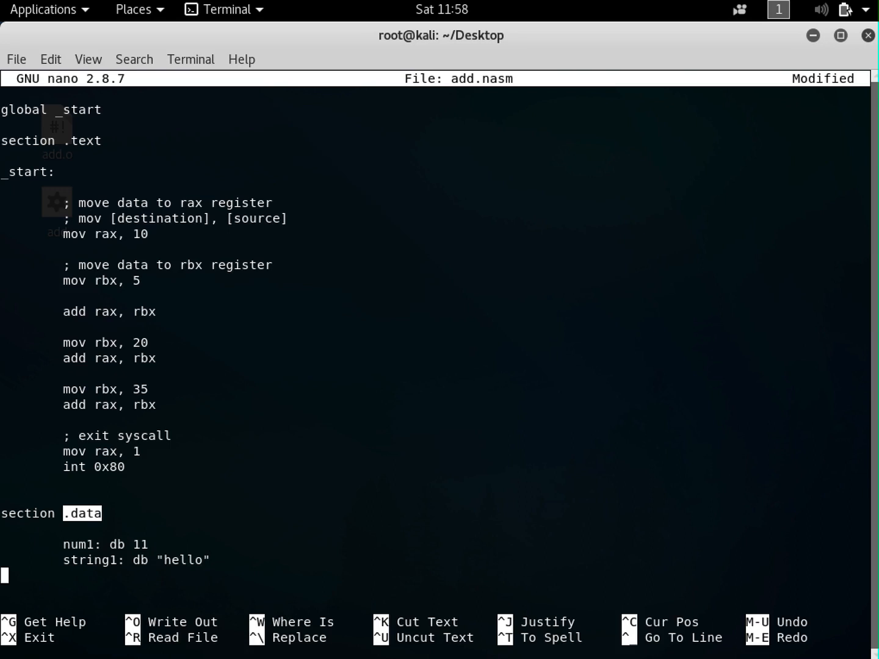
{"action": "mouse_move", "coordinate": [82, 544]}
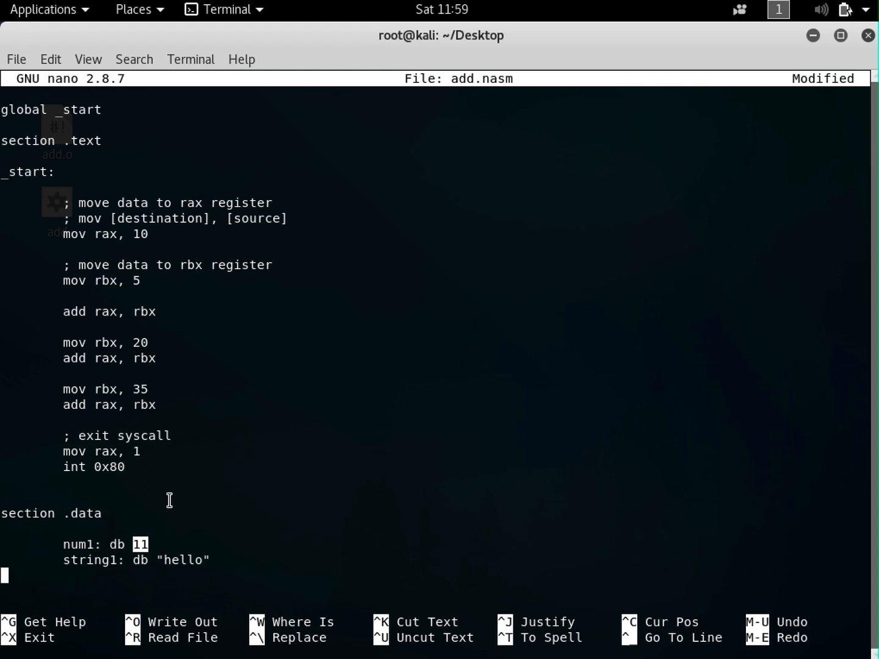
{"action": "mouse_move", "coordinate": [122, 550]}
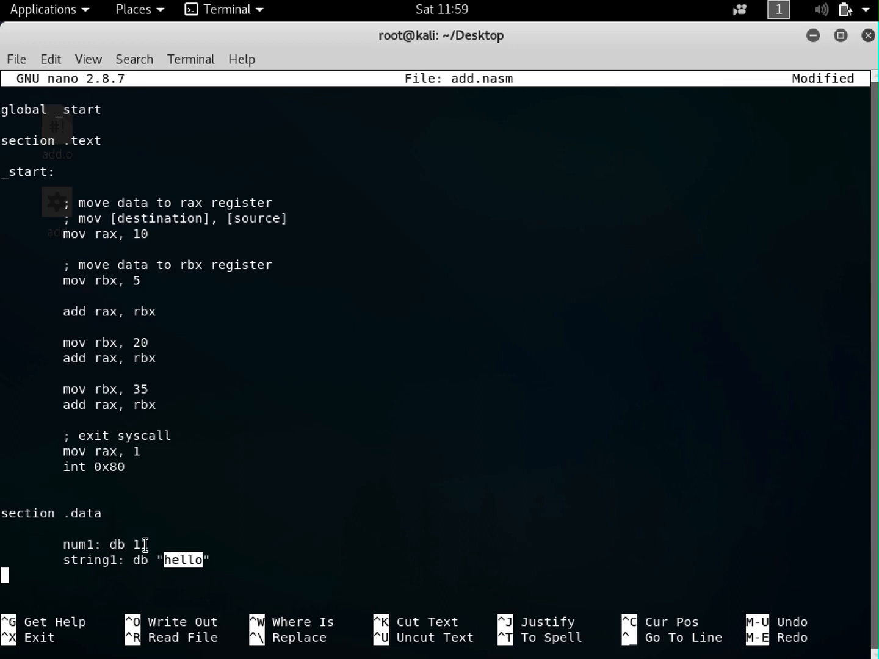
{"action": "type", "text": "1"}
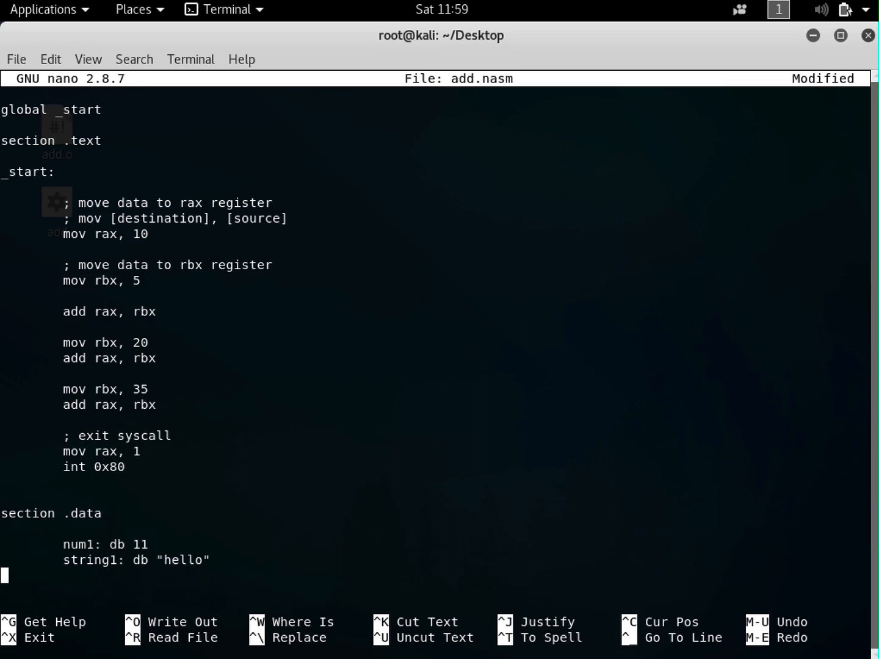
- Save add.nasm, exit nano and assemble it with nasm -felf64 into add.o
{"action": "key", "text": "ctrl+o"}
{"action": "type", "text": "nasm"}
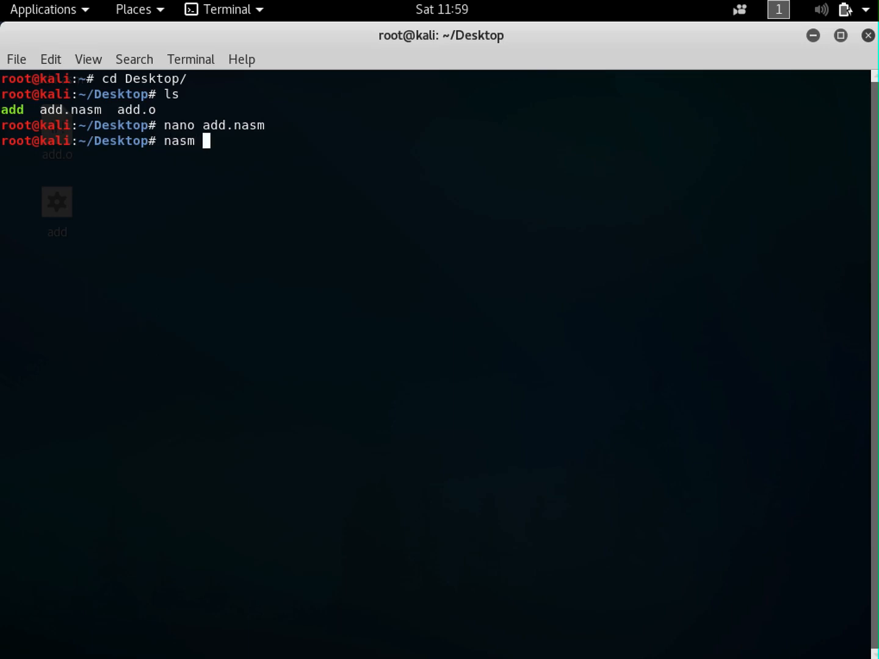
{"action": "type", "text": "-felf"}
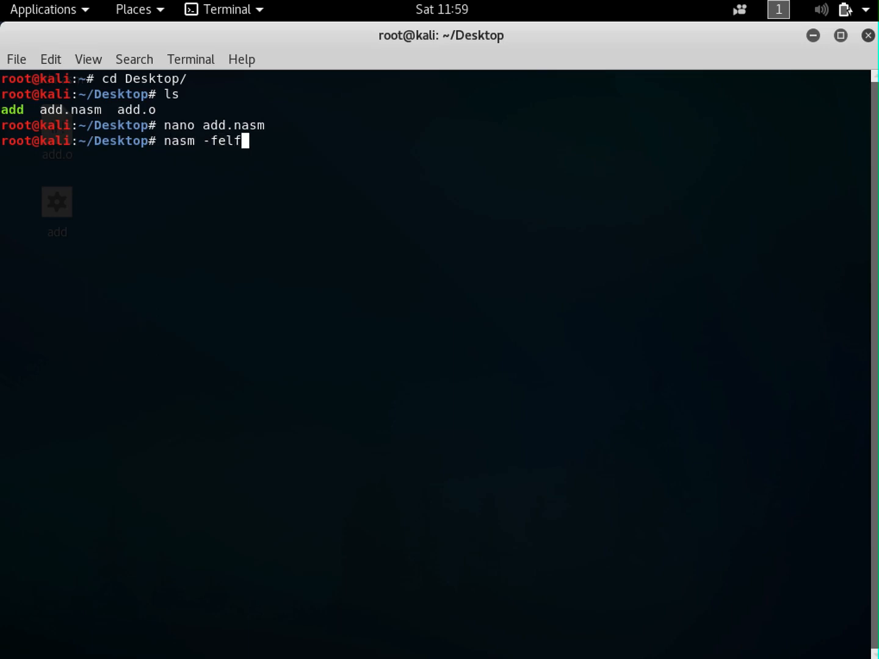
{"action": "type", "text": "64 add.nasm -"}
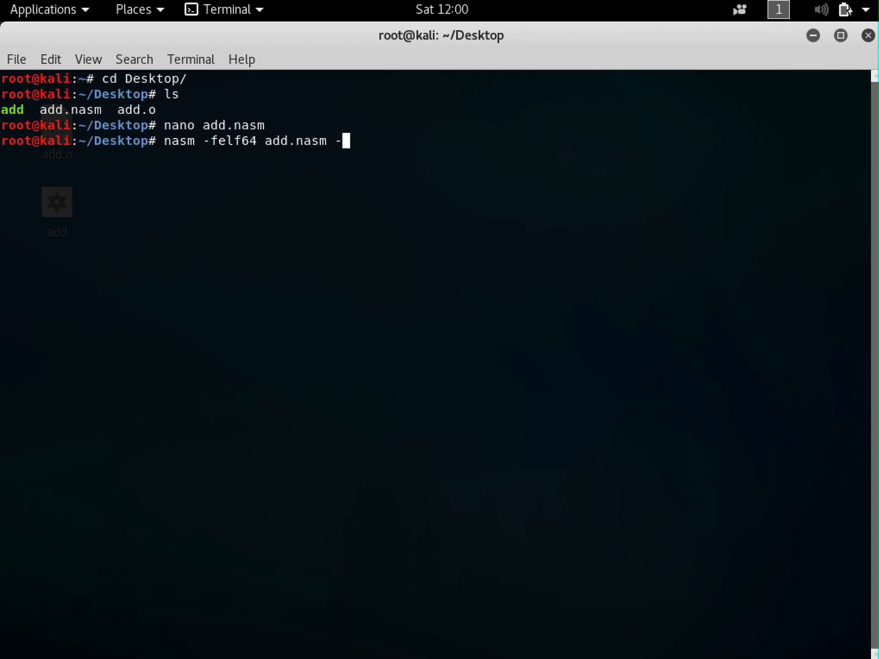
{"action": "key", "text": "Return"}
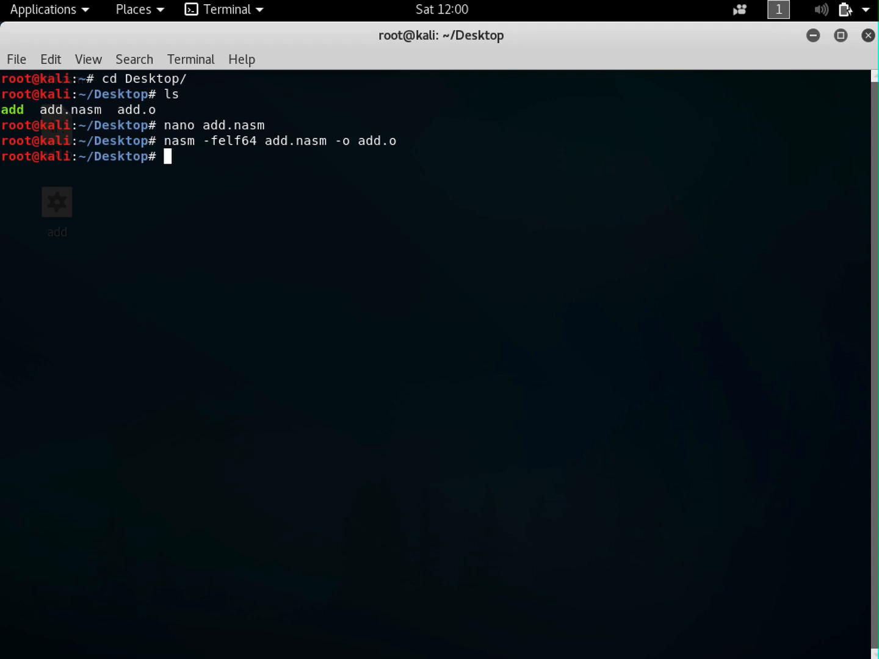
- Link add.o into the executable add, list files with ls -l, and run ./add
{"action": "type", "text": "ld"}
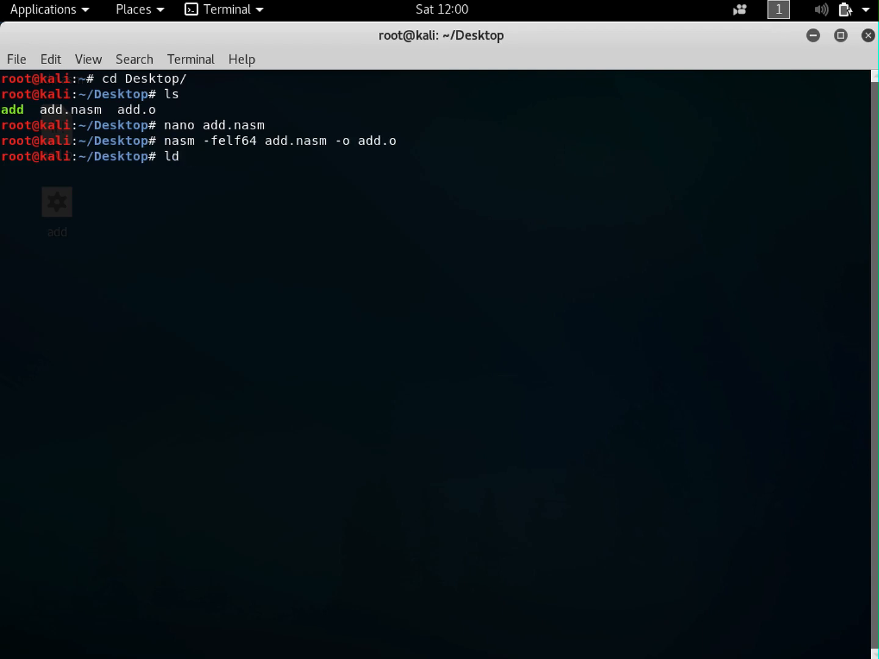
{"action": "type", "text": "add.o -"}
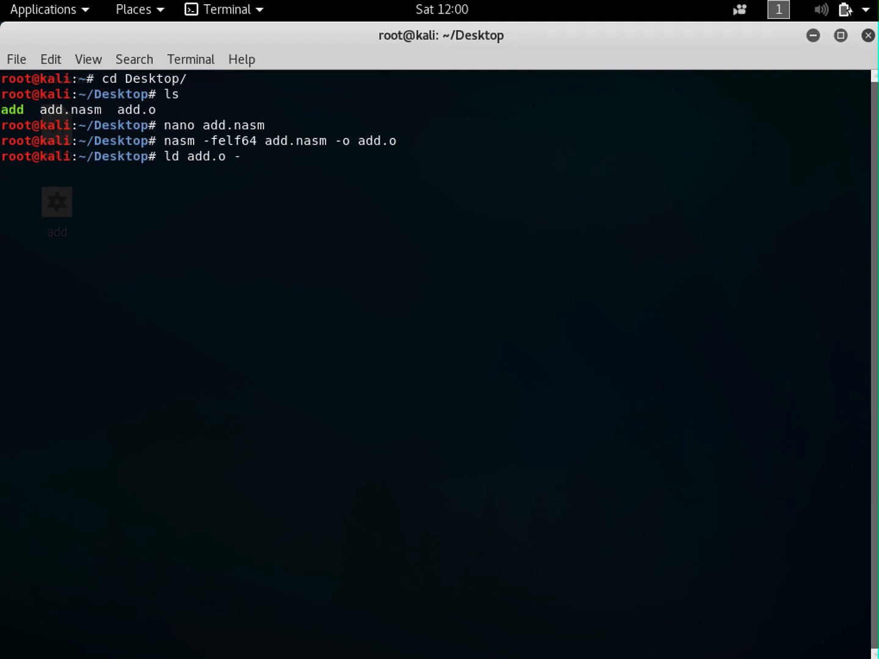
{"action": "key", "text": "Return"}
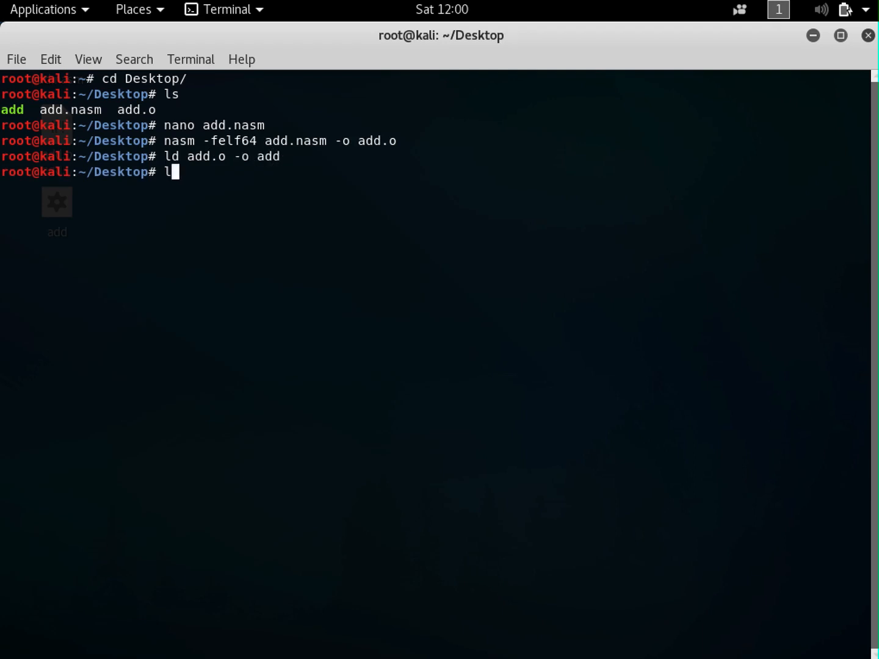
{"action": "type", "text": "s -l"}
{"action": "key", "text": "Return"}
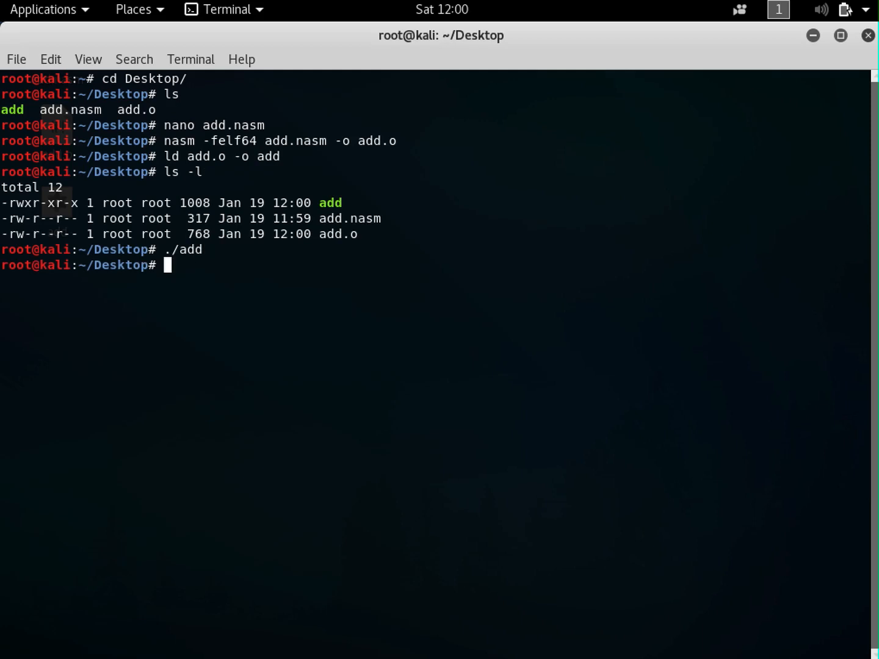
{"action": "type", "text": "c"}
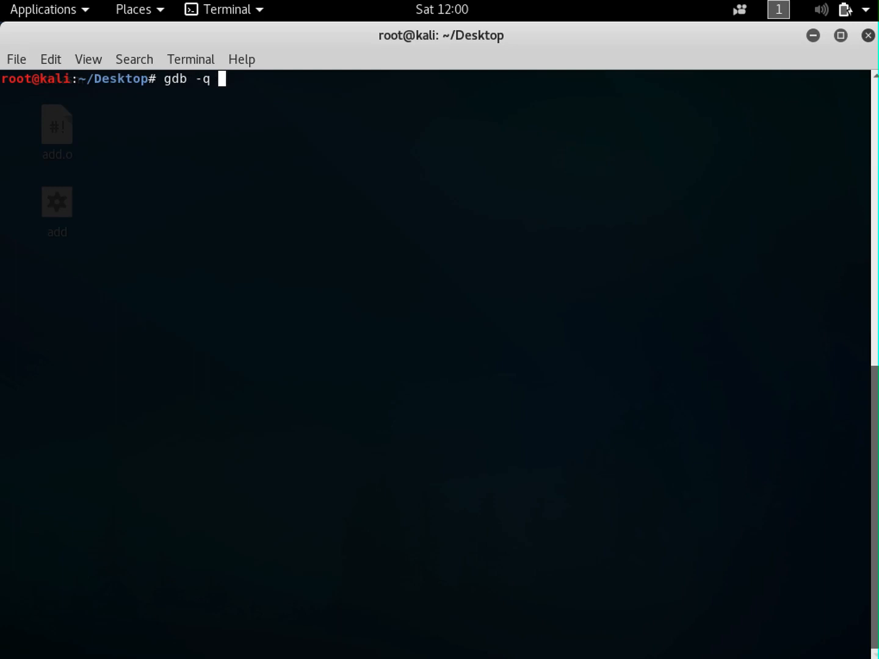
- Launch gdb -q -tui ./add, set Intel disassembly flavor, break at _start and run
{"action": "type", "text": "-tui ./add"}
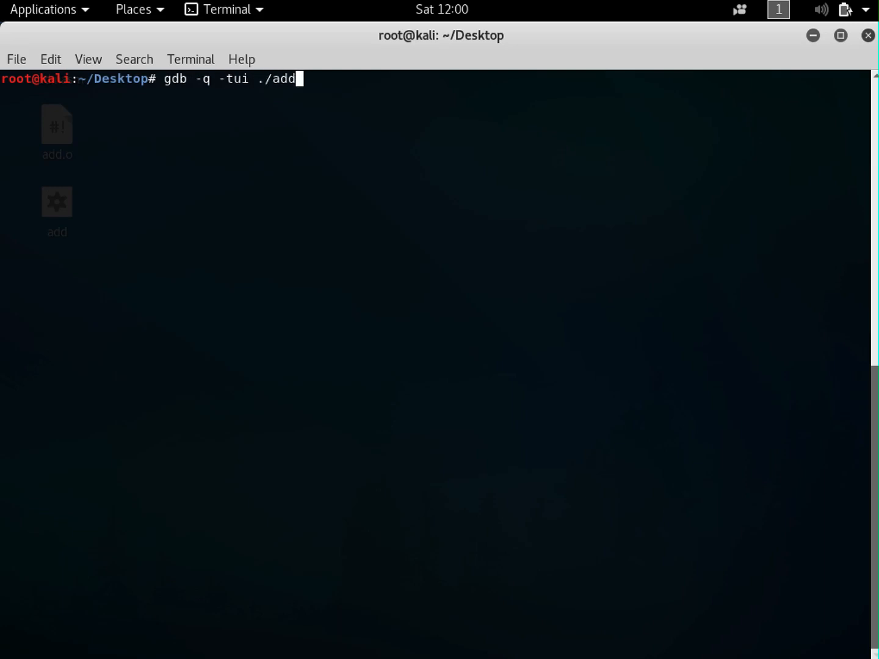
{"action": "key", "text": "Return"}
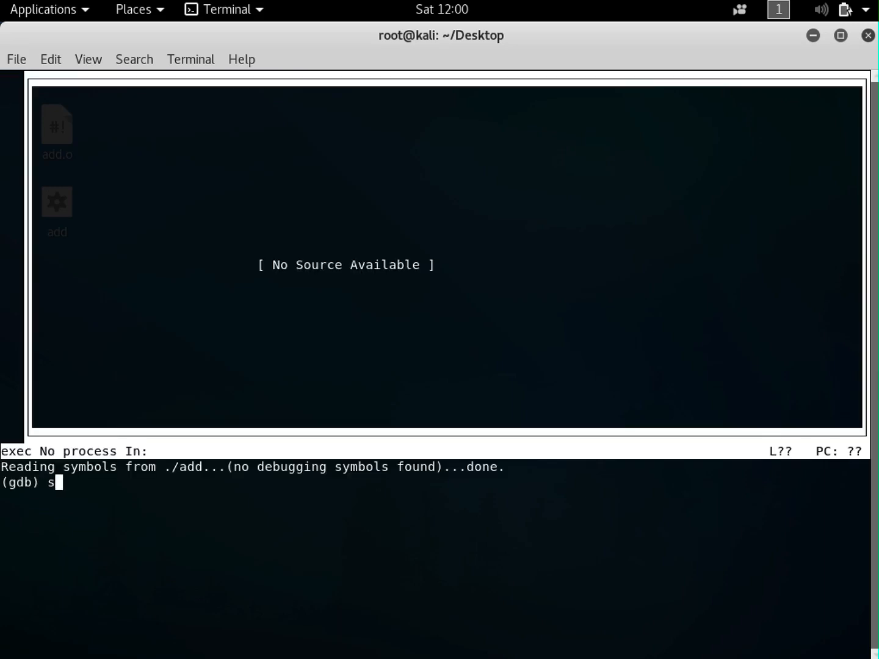
{"action": "type", "text": "et disassembl"}
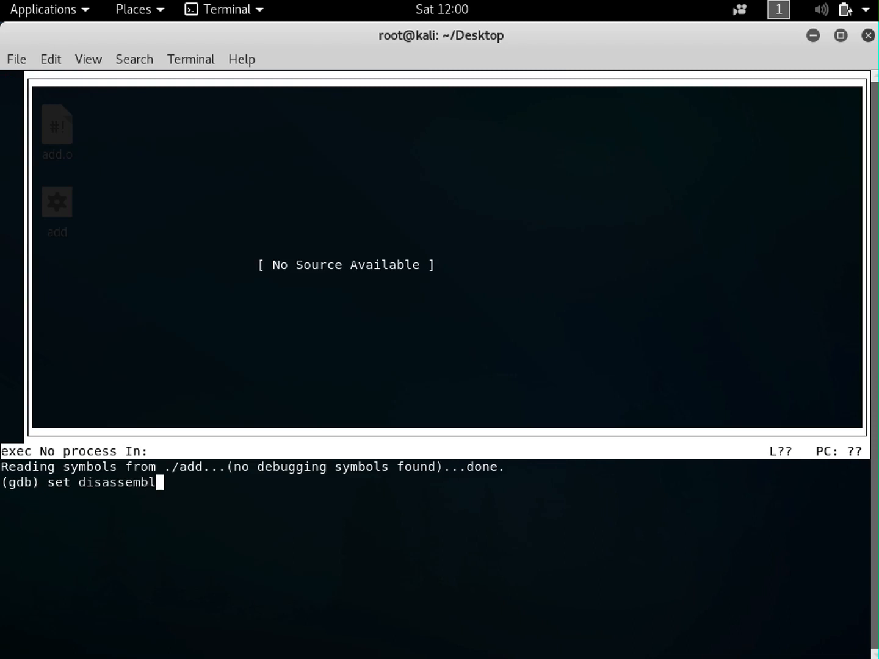
{"action": "key", "text": "Return"}
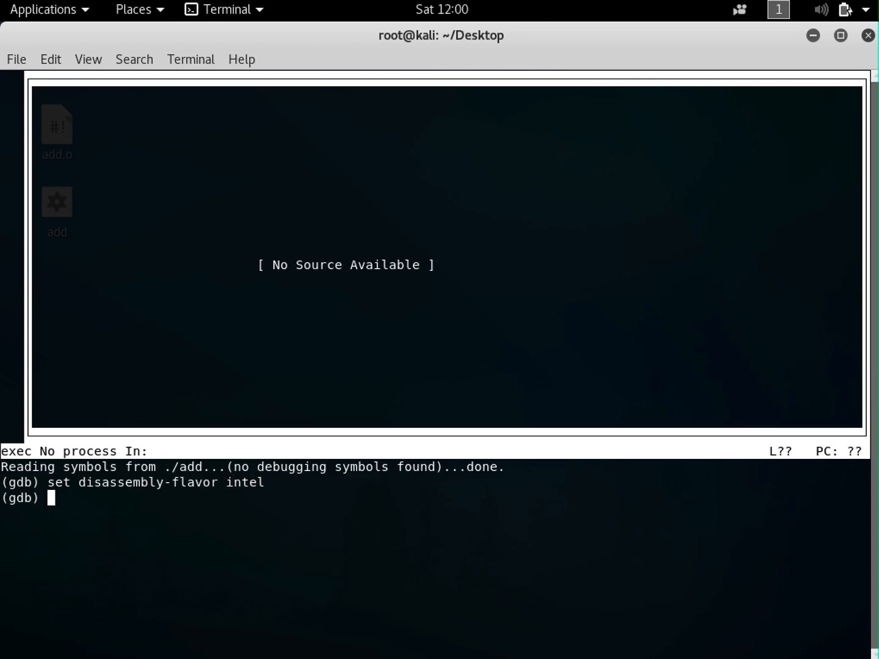
{"action": "type", "text": "break _star"}
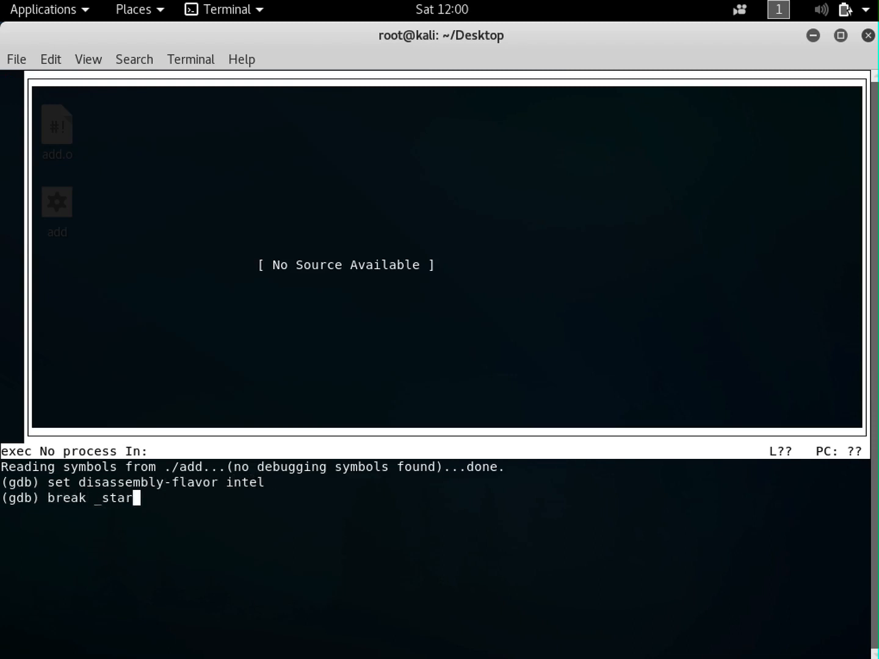
{"action": "key", "text": "Return"}
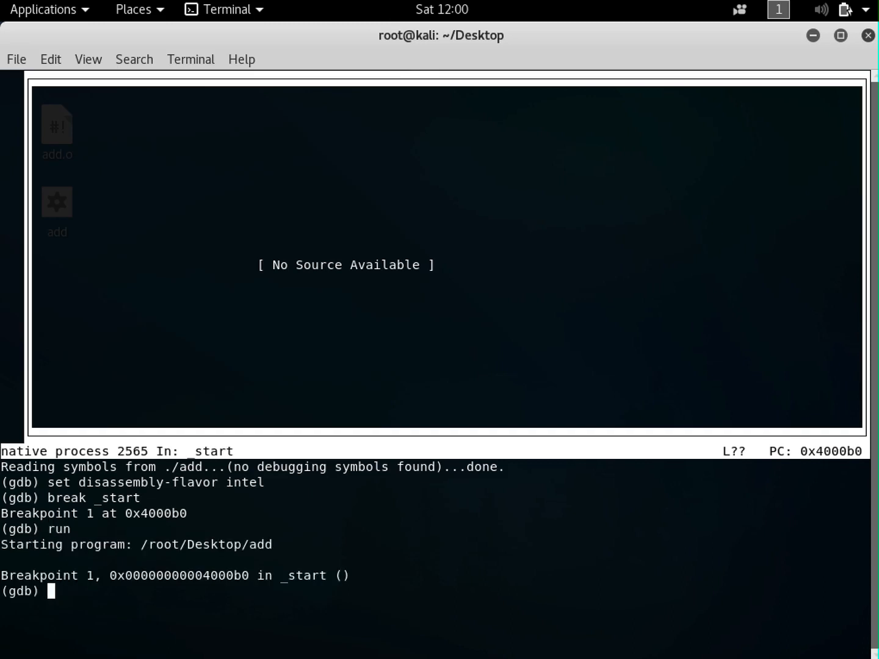
{"action": "type", "text": "layout asm"}
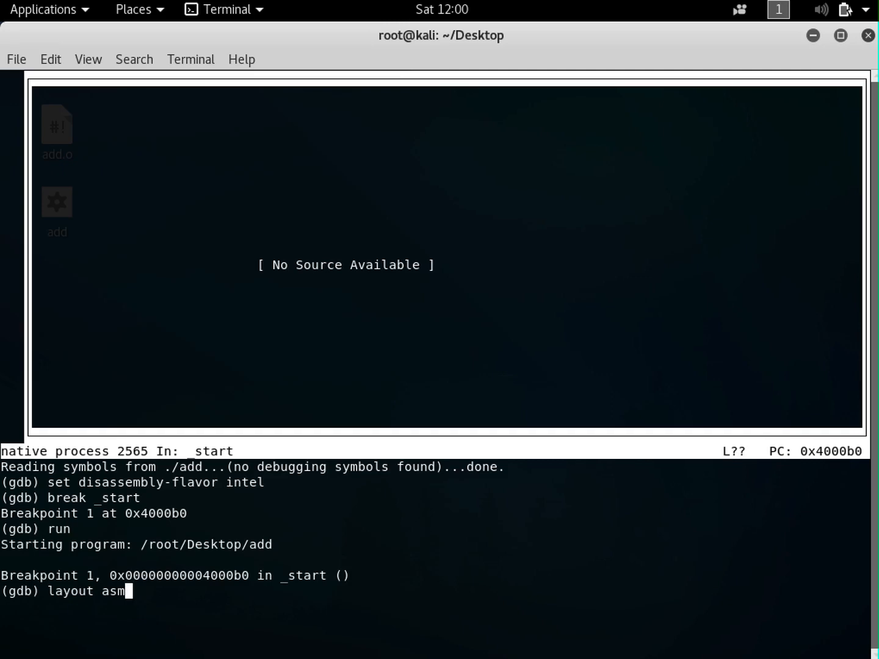
- Show the asm layout, then add the regs register panel
{"action": "key", "text": "Return"}
{"action": "type", "text": "layout"}
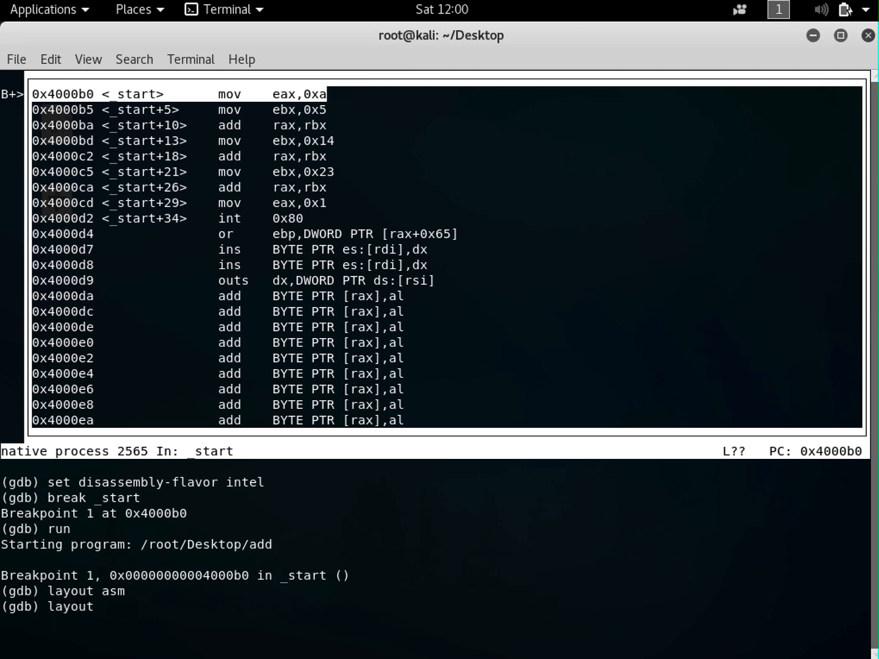
{"action": "type", "text": "res"}
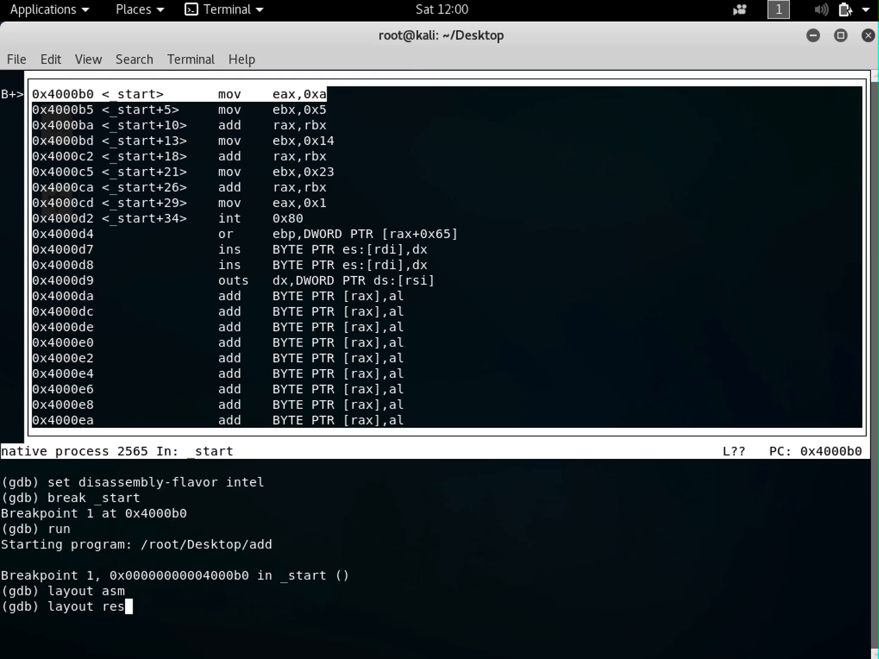
{"action": "key", "text": "Return"}
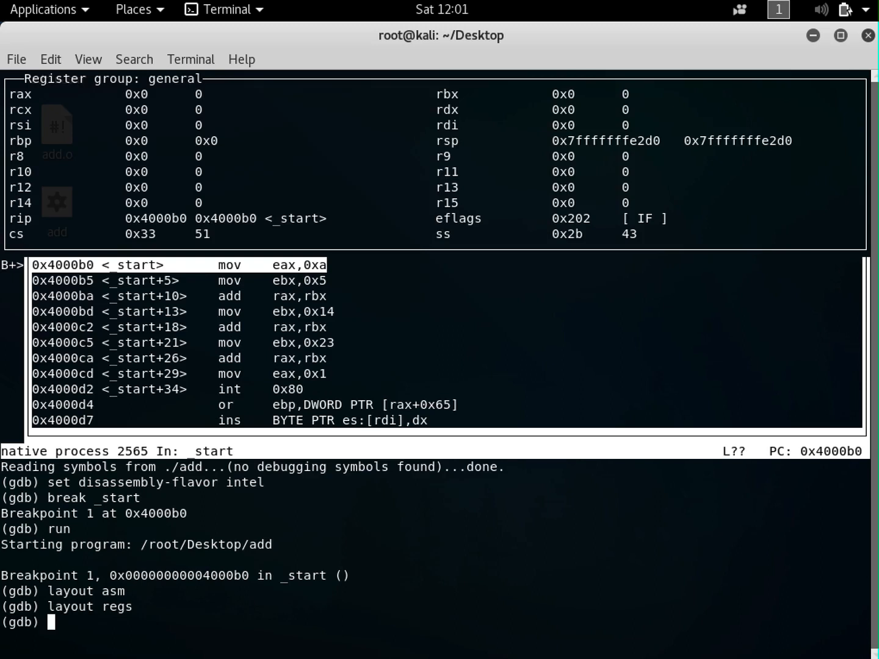
{"action": "type", "text": "info"}
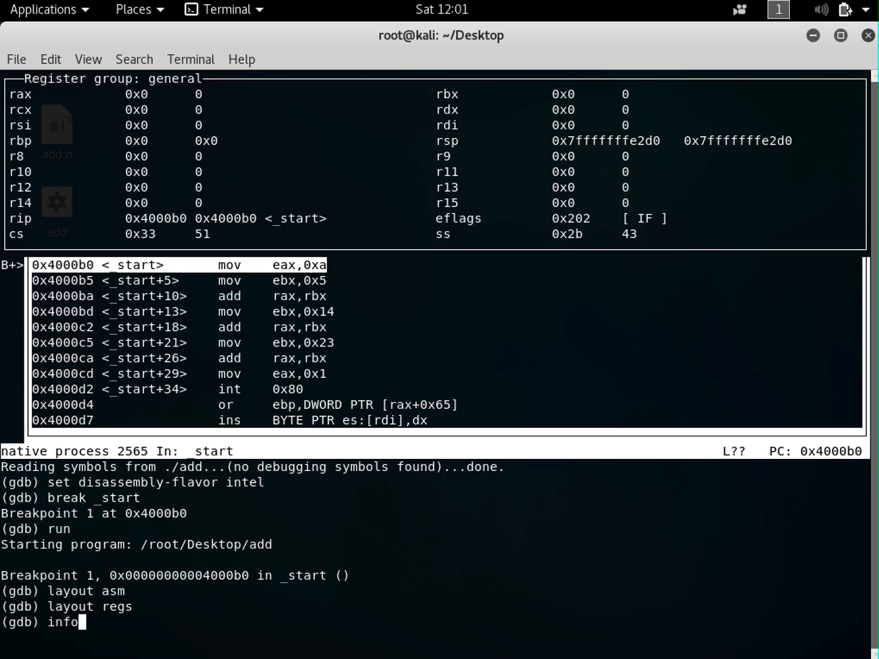
- Run info variables and highlight num1 and string1 in the output
{"action": "type", "text": "variables"}
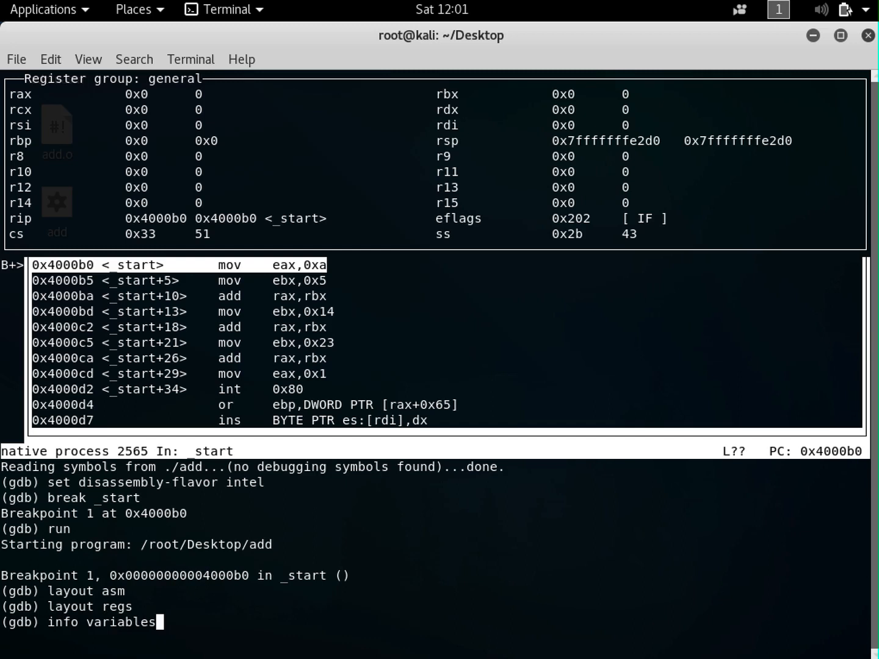
{"action": "key", "text": "Return"}
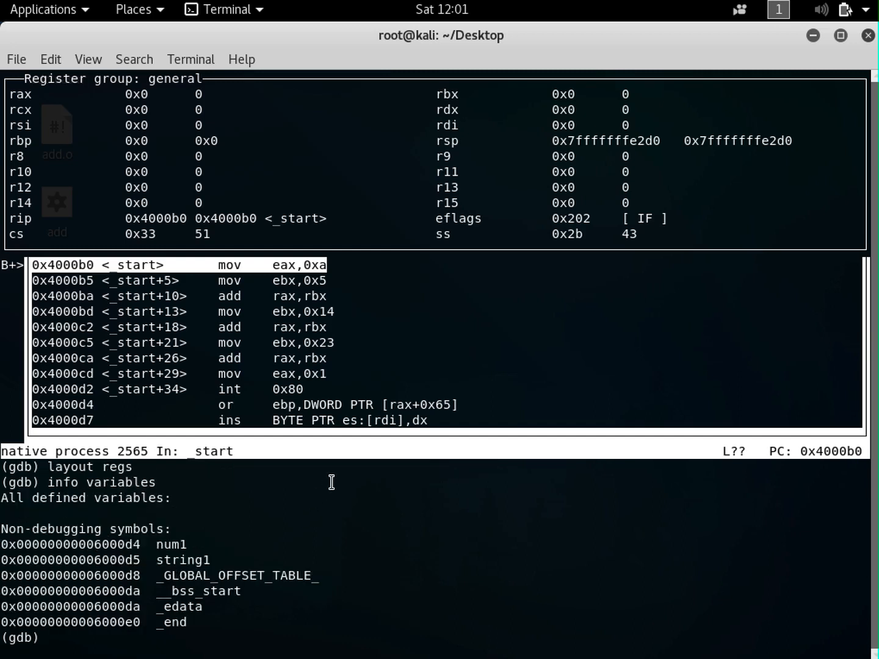
{"action": "mouse_move", "coordinate": [169, 571]}
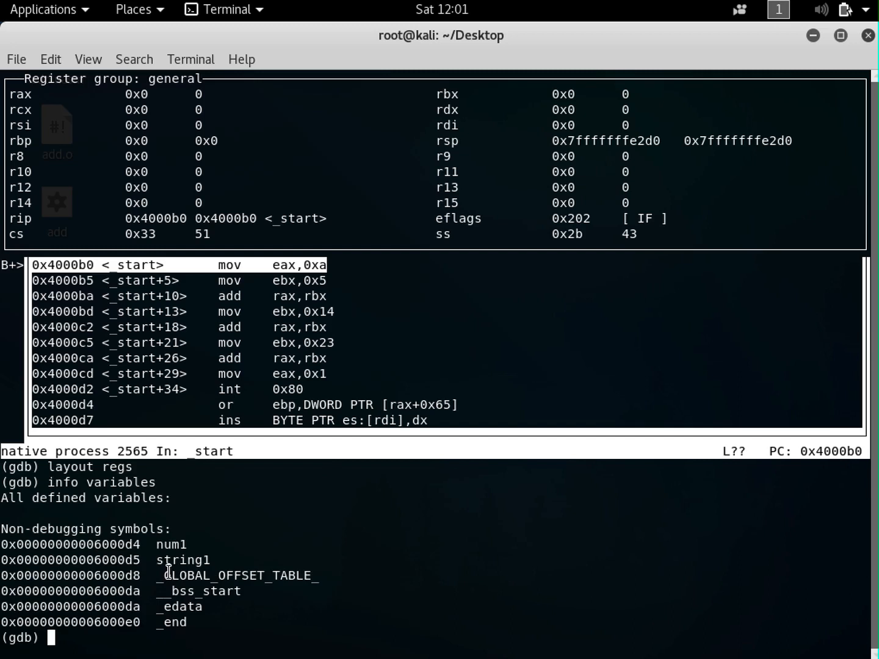
{"action": "double_click", "coordinate": [172, 544]}
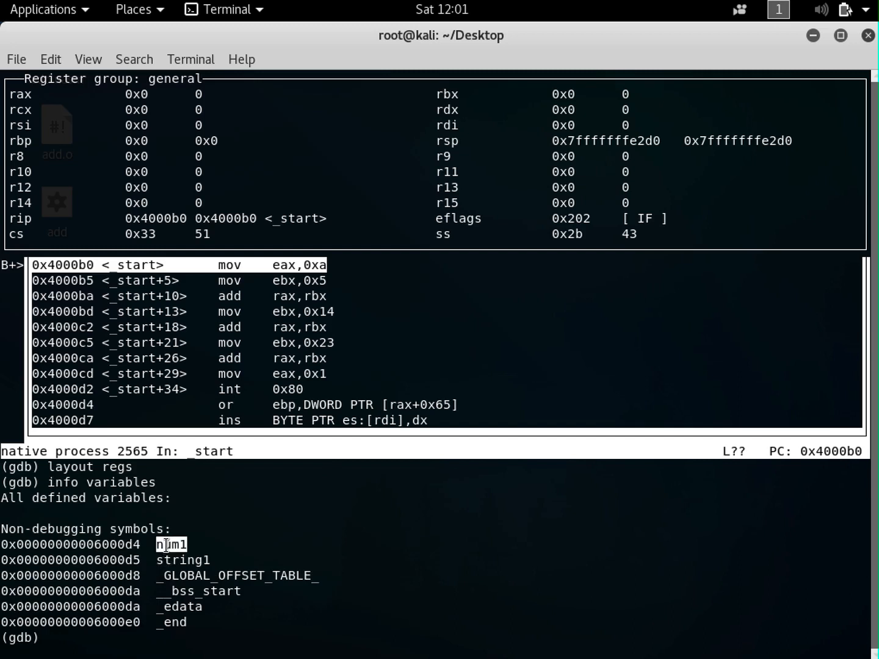
{"action": "double_click", "coordinate": [182, 561]}
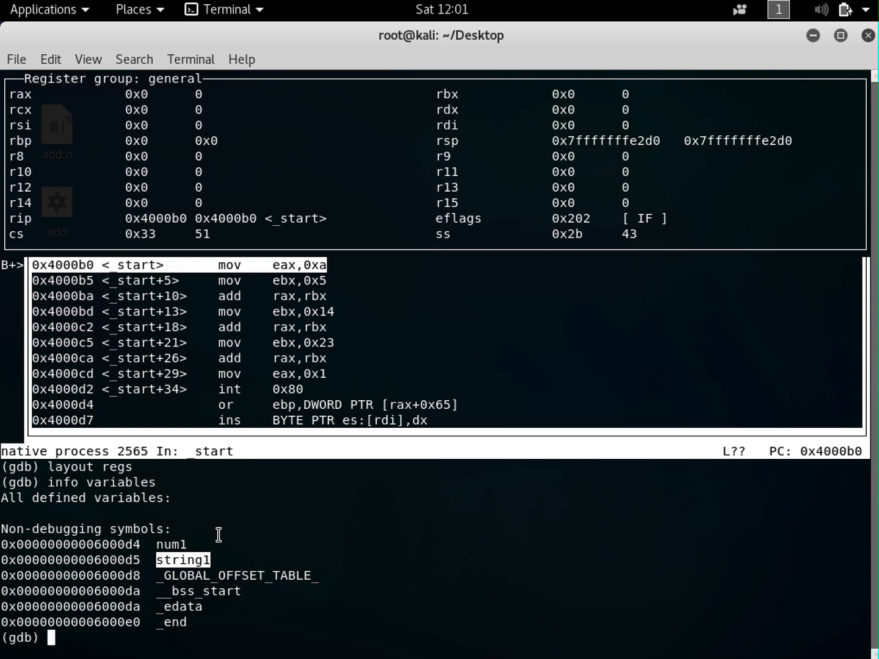
{"action": "type", "text": "x/"}
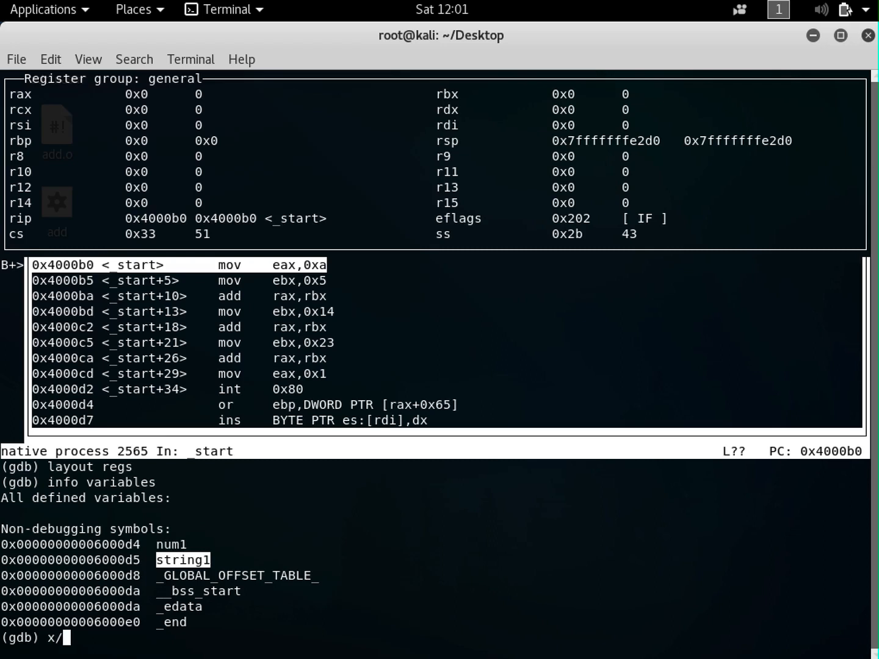
- Examine num1 with x/xb &num1, showing byte 0x0b at 0x6000d4
{"action": "type", "text": "xb"}
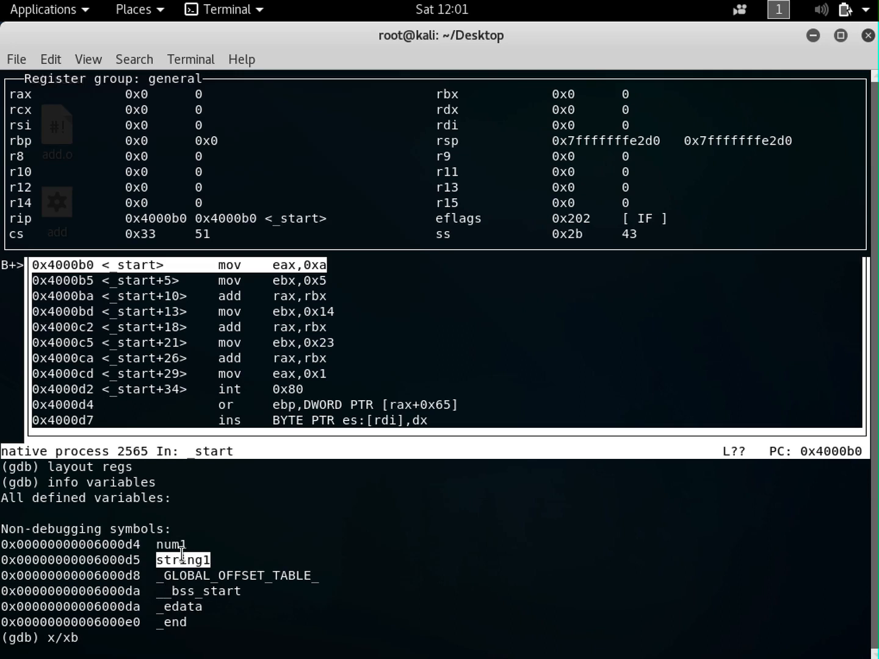
{"action": "type", "text": "&num"}
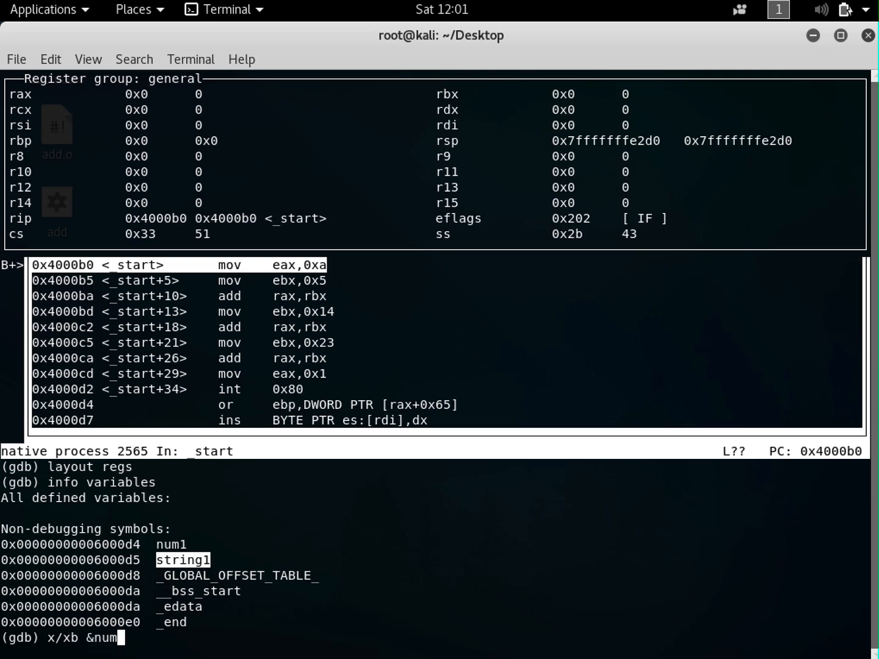
{"action": "type", "text": "1"}
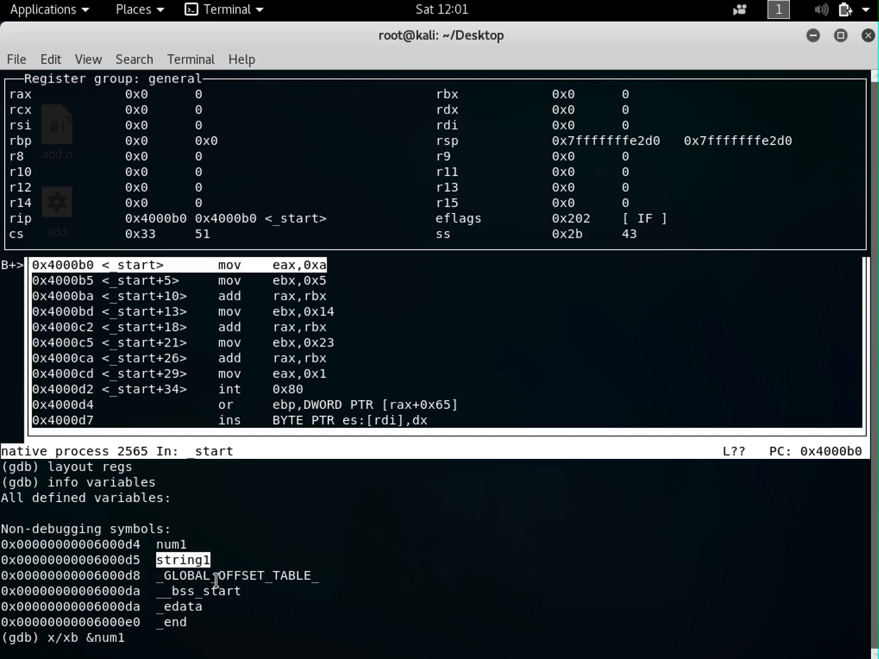
{"action": "key", "text": "Return"}
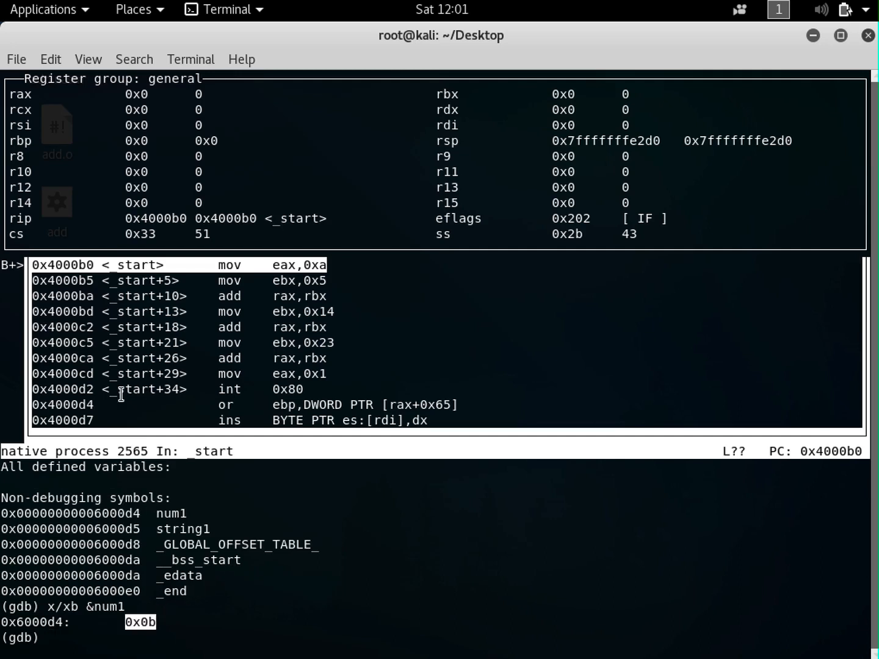
{"action": "mouse_move", "coordinate": [18, 68]}
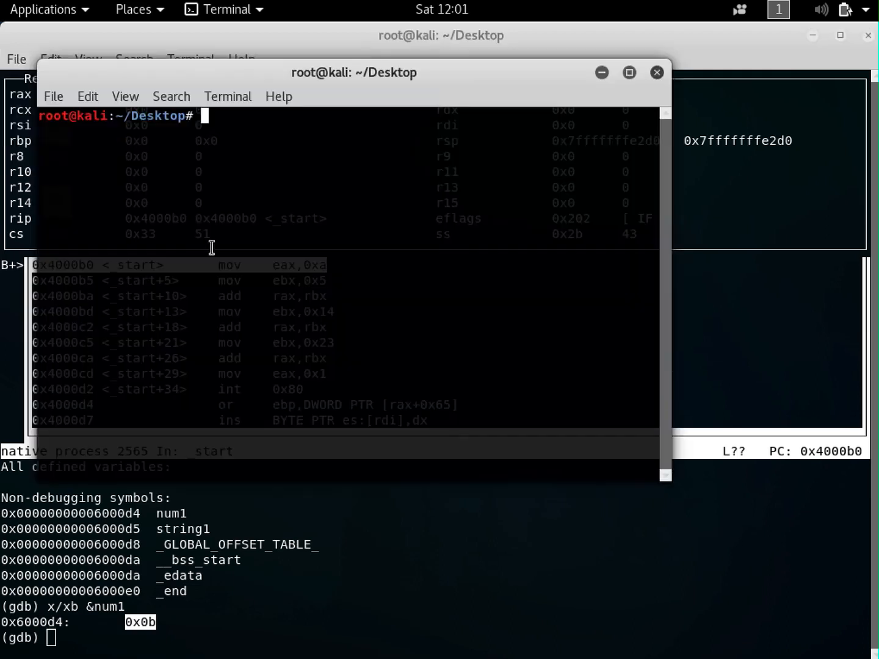
- Print add.nasm with cat to confirm num1 is 11 and string1 "hello", then close the window
{"action": "type", "text": "cat"}
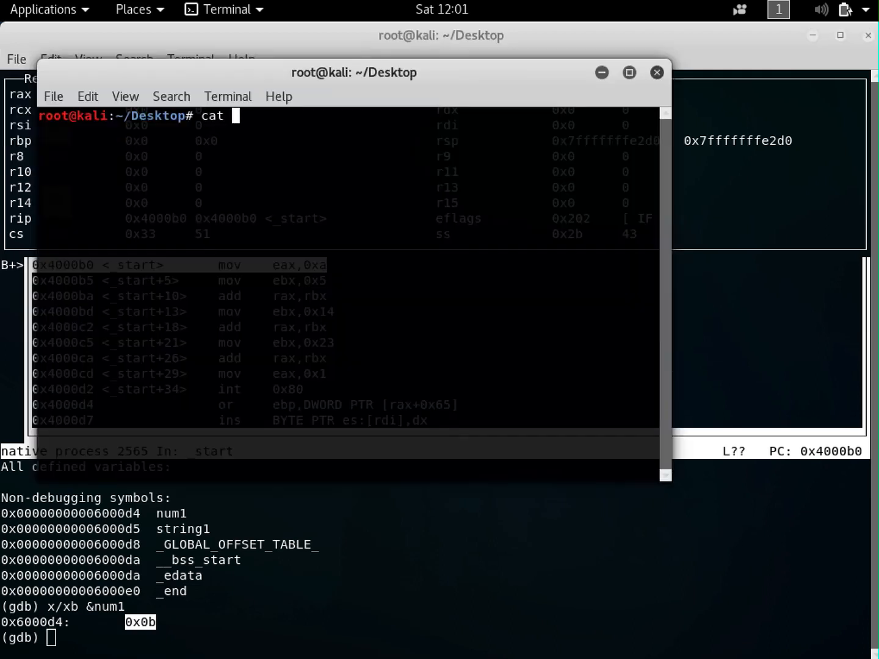
{"action": "key", "text": "Return"}
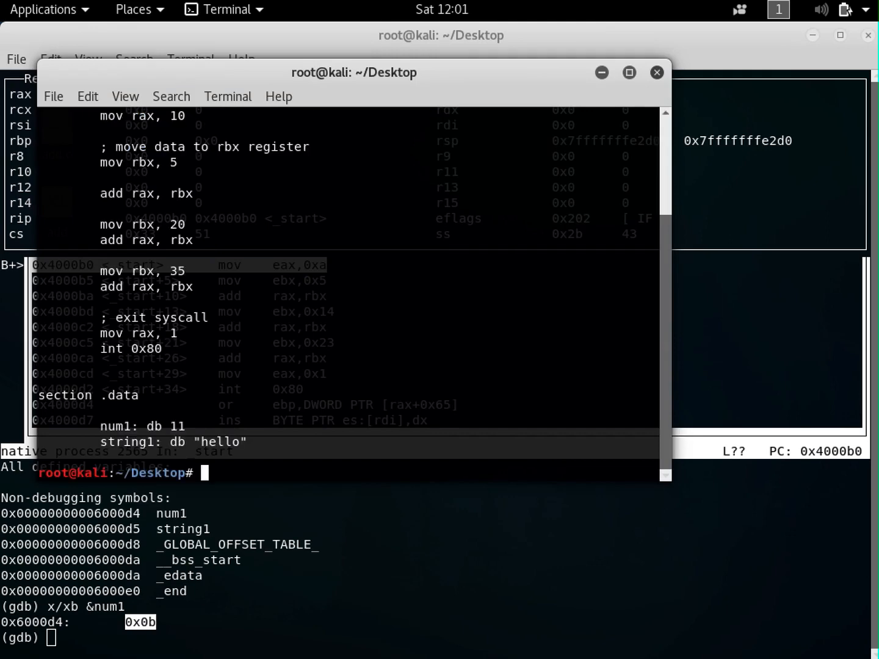
{"action": "mouse_move", "coordinate": [174, 425]}
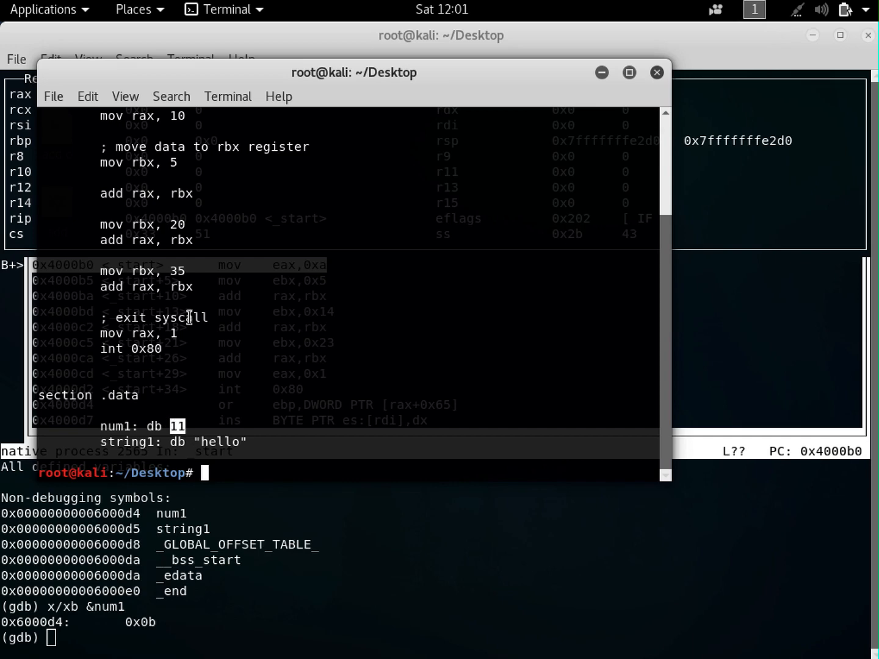
{"action": "mouse_move", "coordinate": [657, 72]}
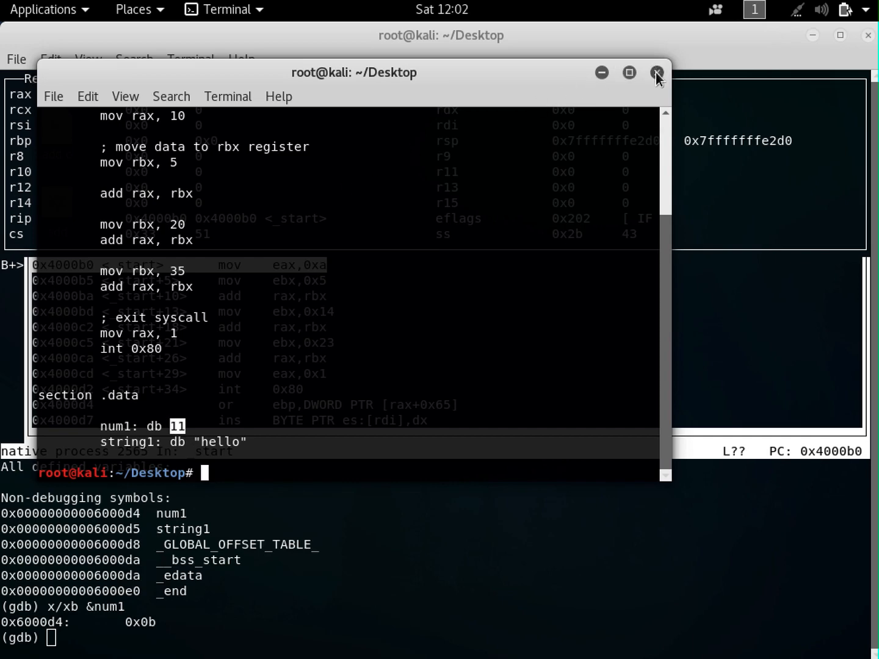
{"action": "left_click", "coordinate": [657, 72]}
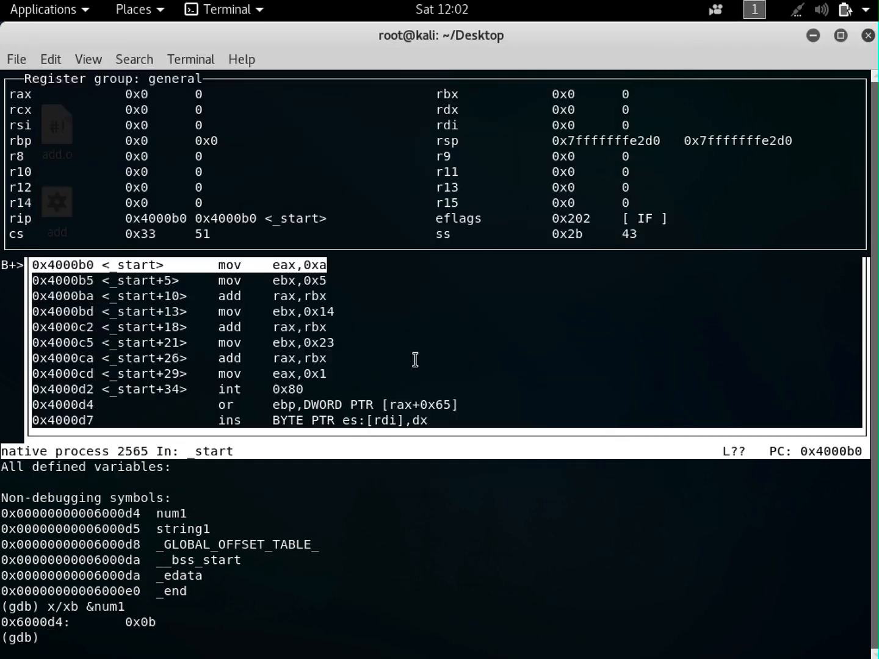
- Examine string1's first byte with x/xb (0x68, 'h'), then start a second terminal
{"action": "type", "text": "x/xb"}
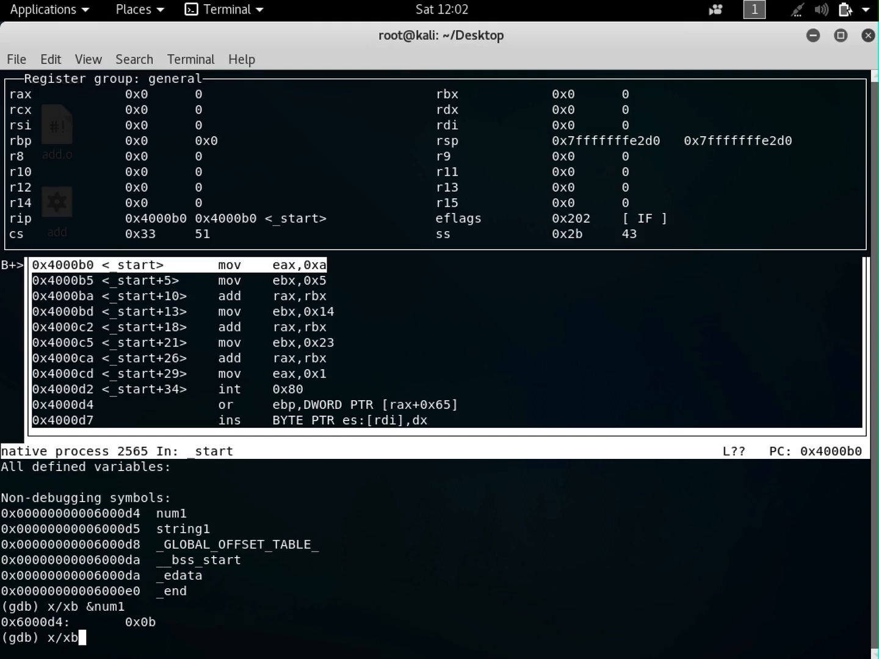
{"action": "type", "text": "&stribg"}
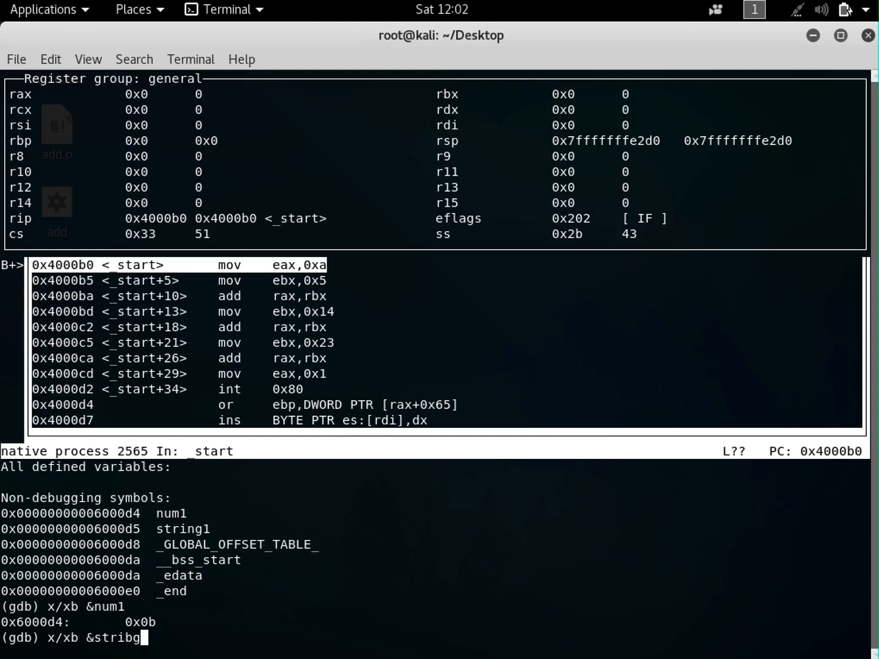
{"action": "key", "text": "Return"}
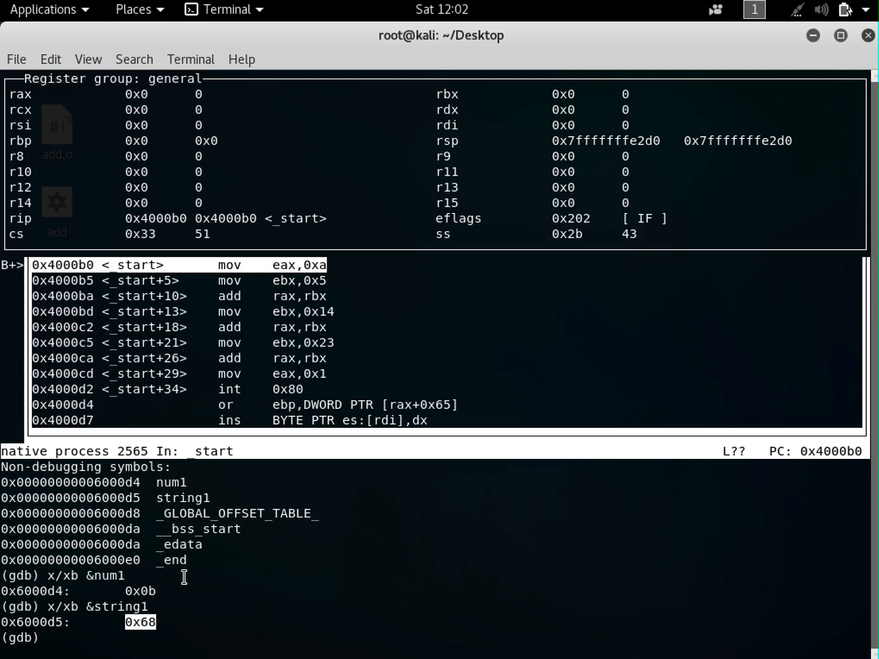
{"action": "mouse_move", "coordinate": [212, 554]}
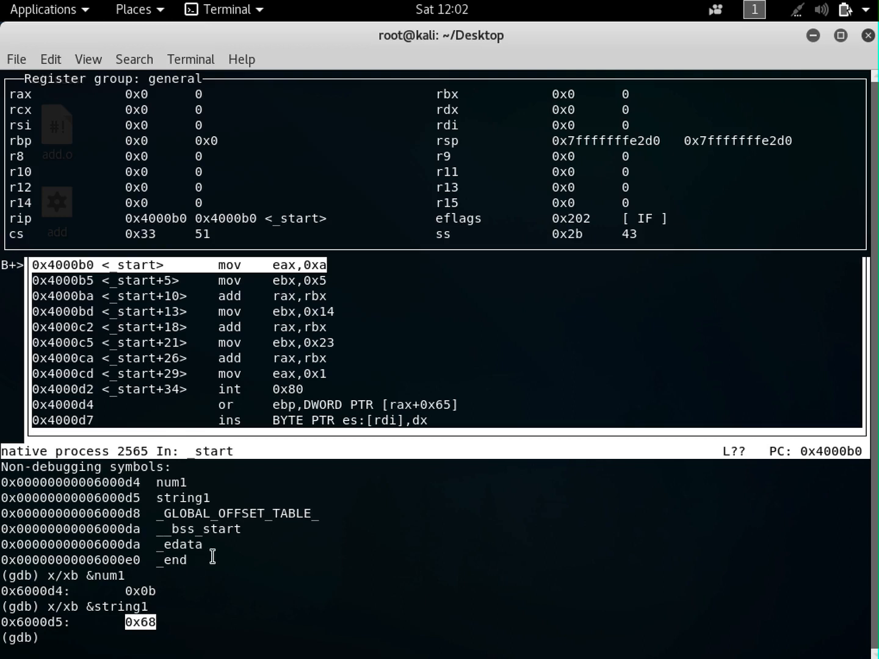
{"action": "mouse_move", "coordinate": [169, 625]}
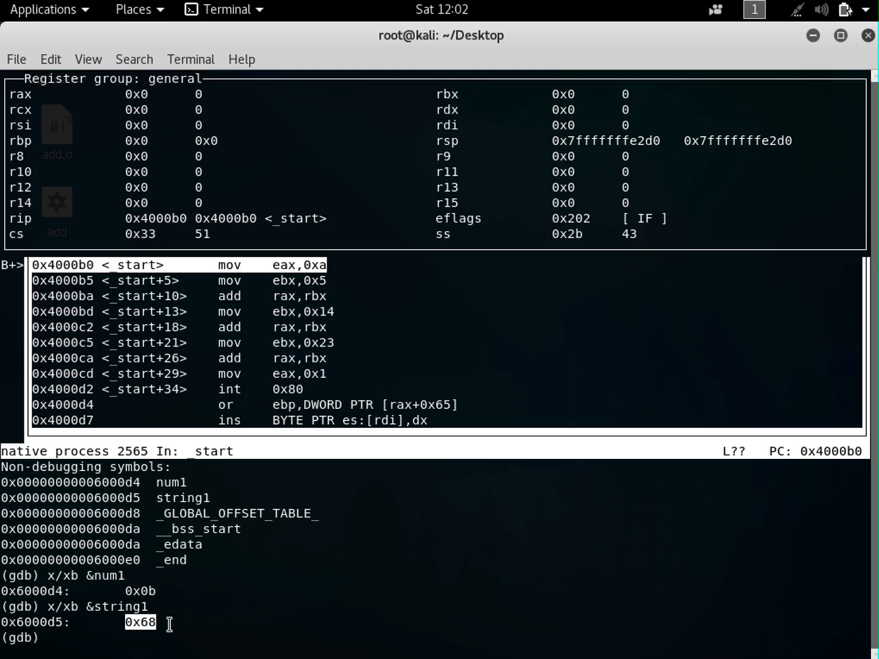
{"action": "key", "text": "Return"}
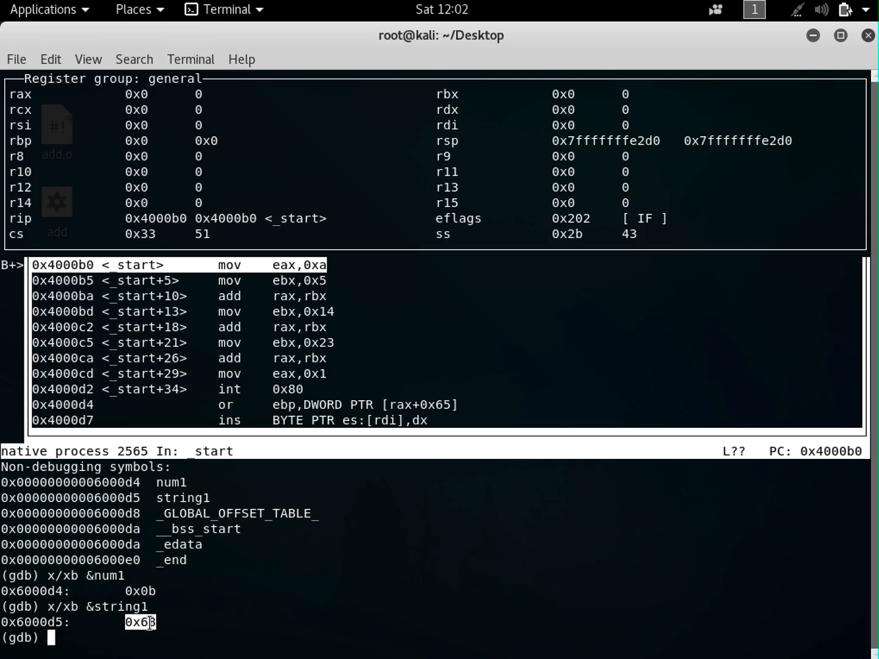
{"action": "mouse_move", "coordinate": [217, 591]}
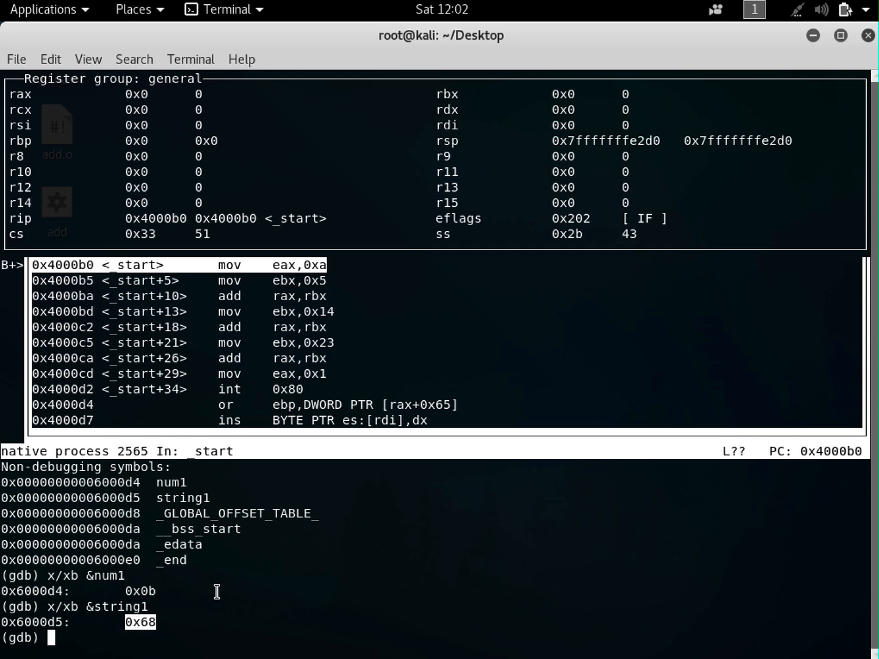
{"action": "mouse_move", "coordinate": [187, 77]}
{"action": "type", "text": "cat ad"}
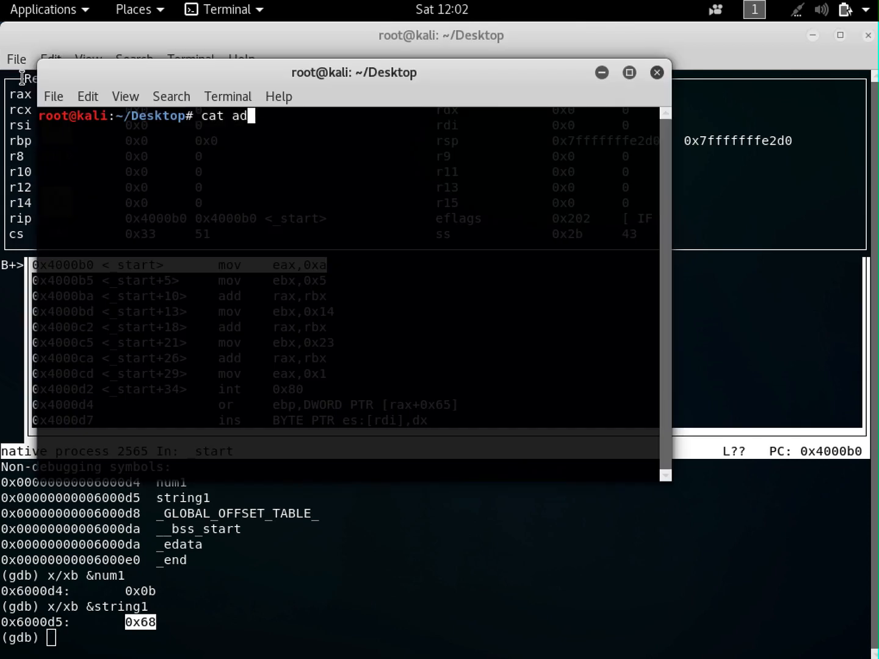
- Cat add.nasm to check string1: db "hello", then close the extra terminal window
{"action": "key", "text": "Return"}
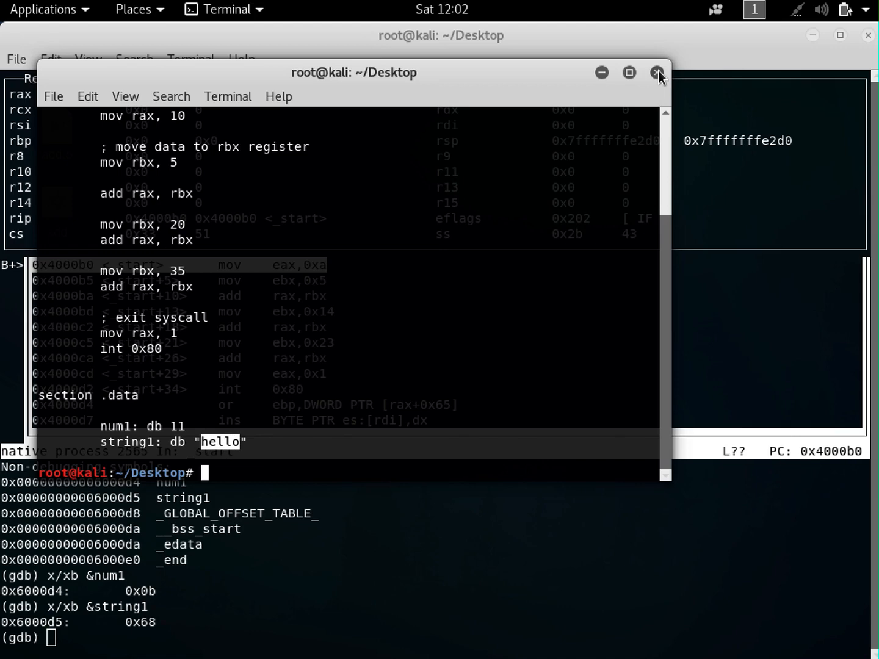
{"action": "left_click", "coordinate": [658, 72]}
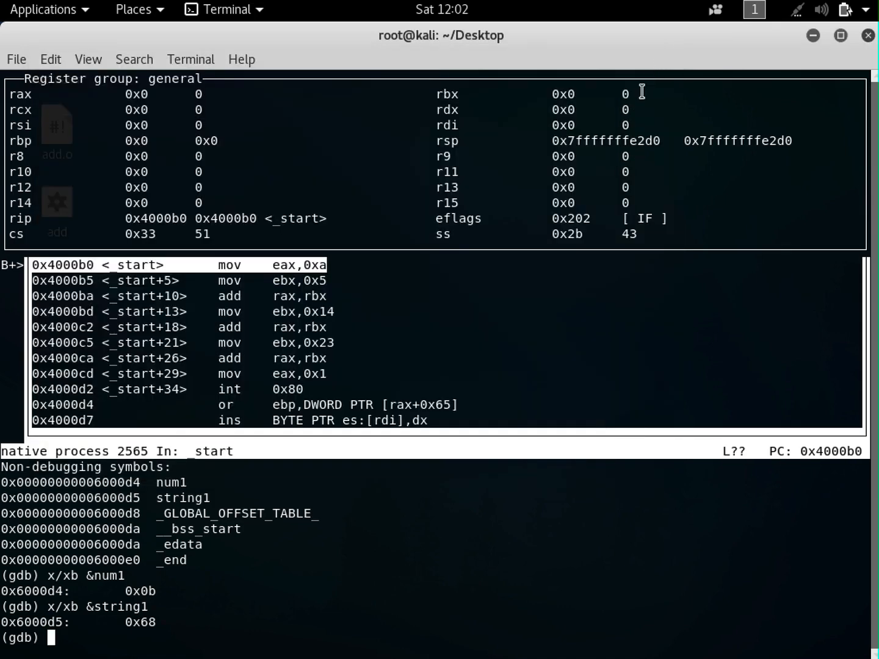
- Run x/6xb &string1 to show the bytes of "hello" plus a terminating zero
{"action": "type", "text": "/"}
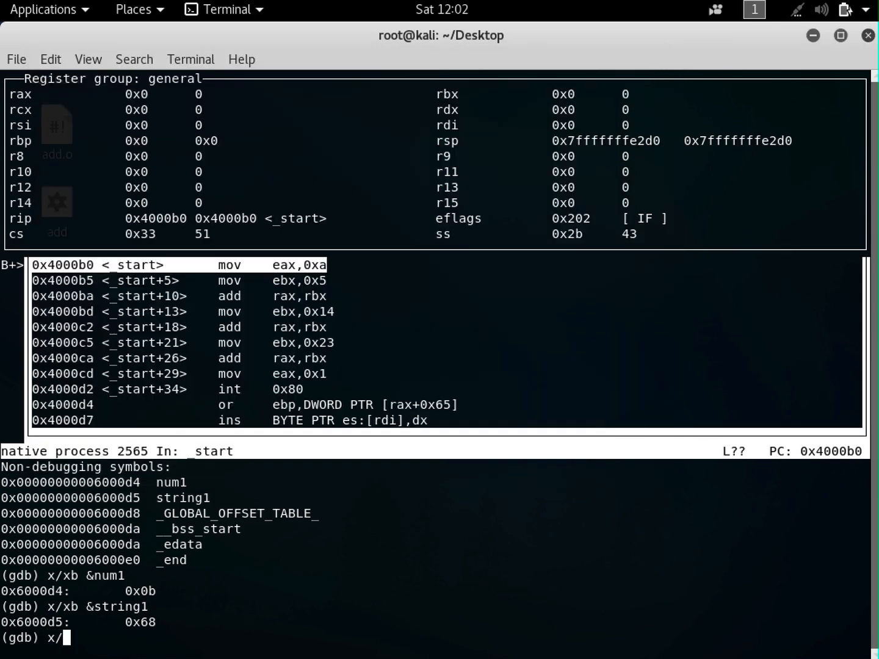
{"action": "type", "text": "6xb"}
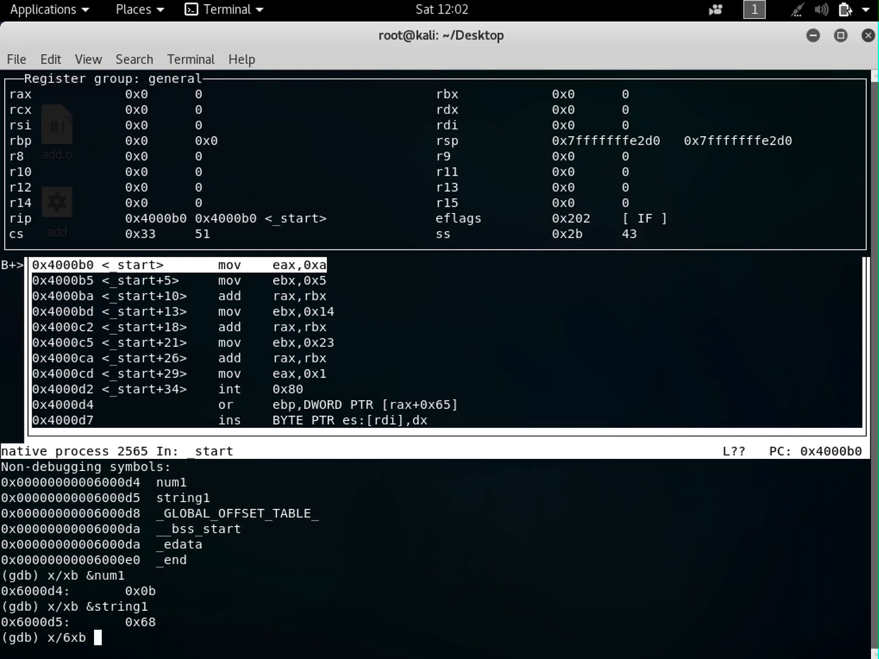
{"action": "type", "text": "&string1"}
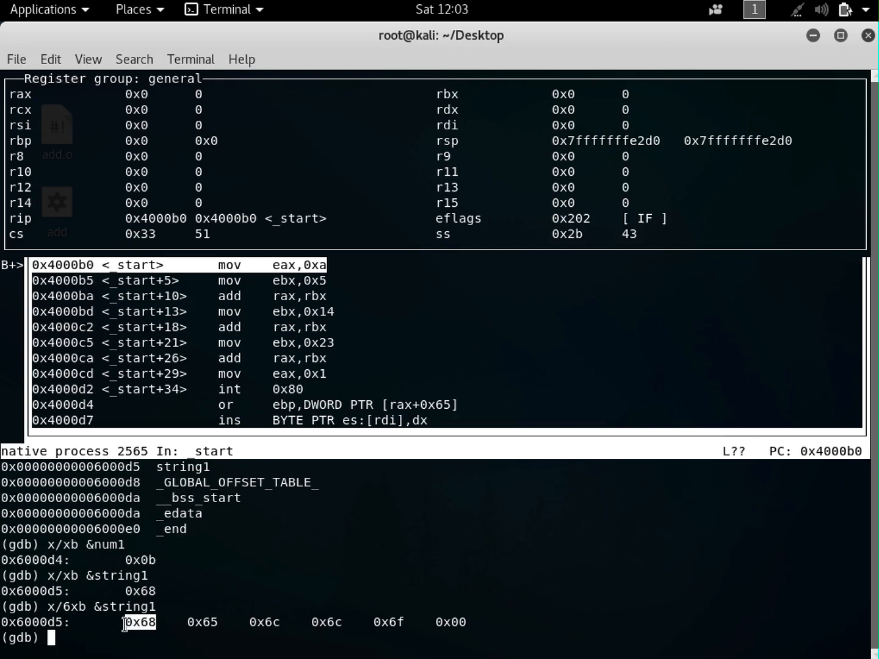
{"action": "mouse_move", "coordinate": [193, 609]}
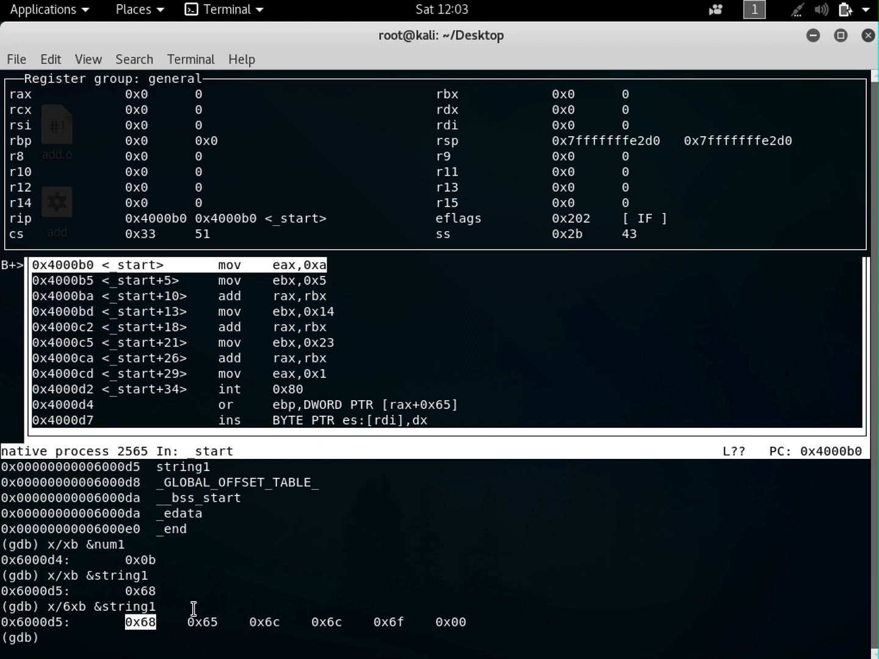
{"action": "mouse_move", "coordinate": [208, 605]}
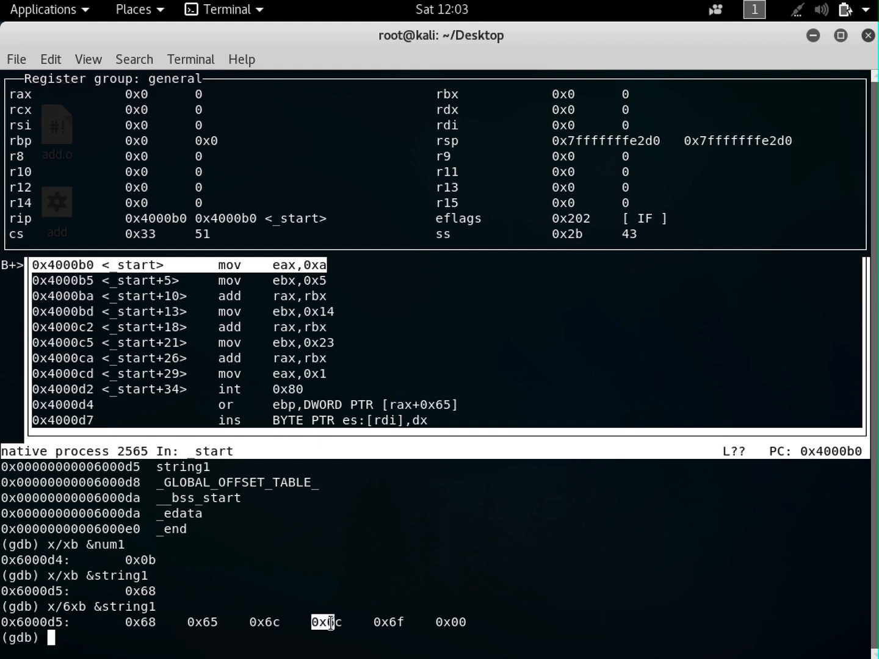
{"action": "mouse_move", "coordinate": [320, 590]}
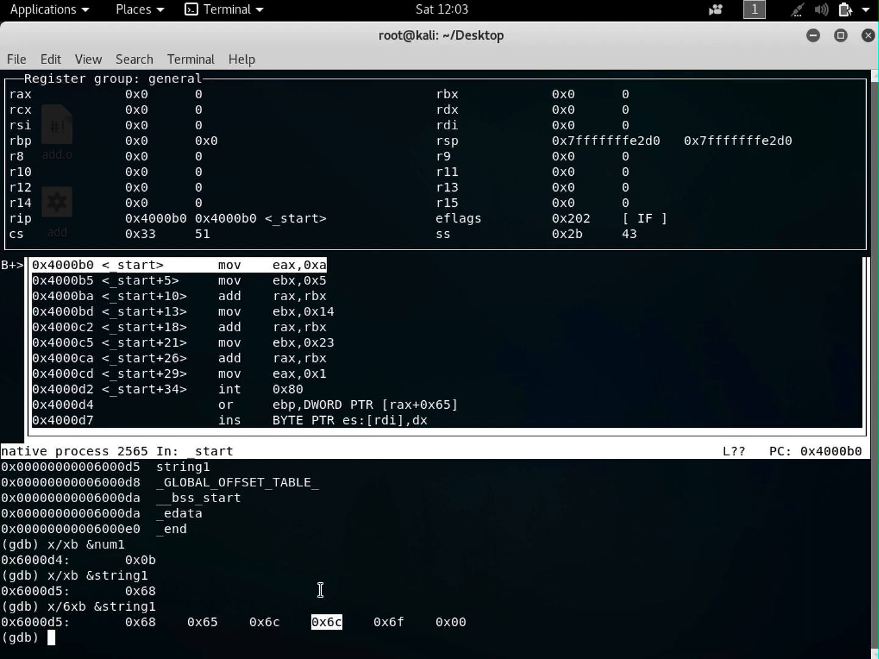
{"action": "mouse_move", "coordinate": [298, 592]}
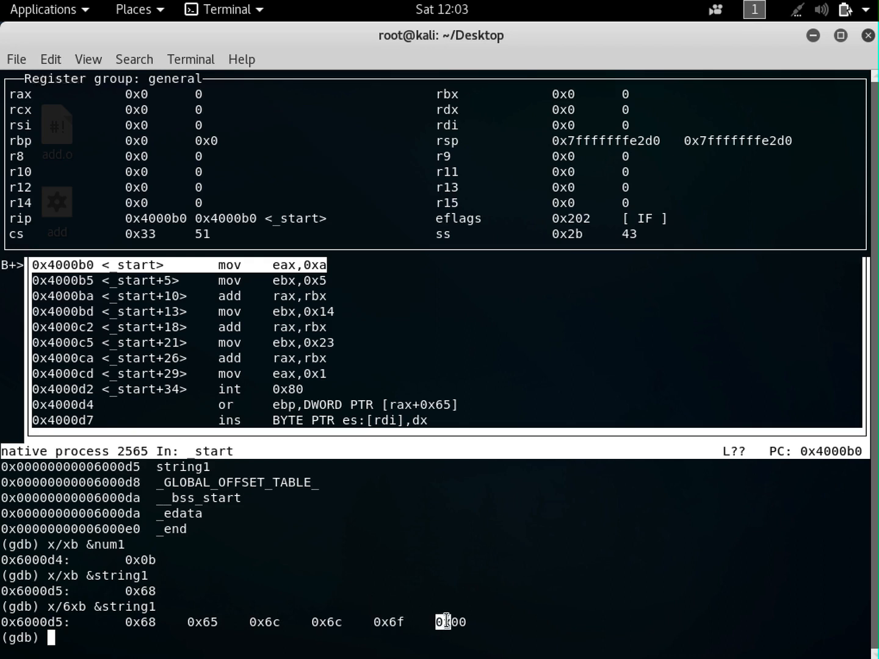
{"action": "mouse_move", "coordinate": [370, 523]}
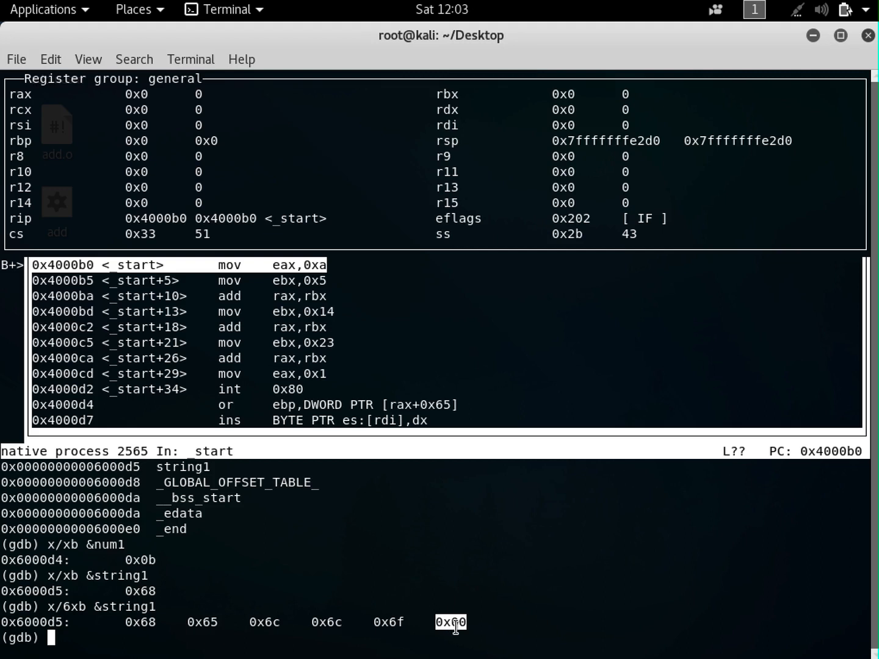
{"action": "mouse_move", "coordinate": [239, 588]}
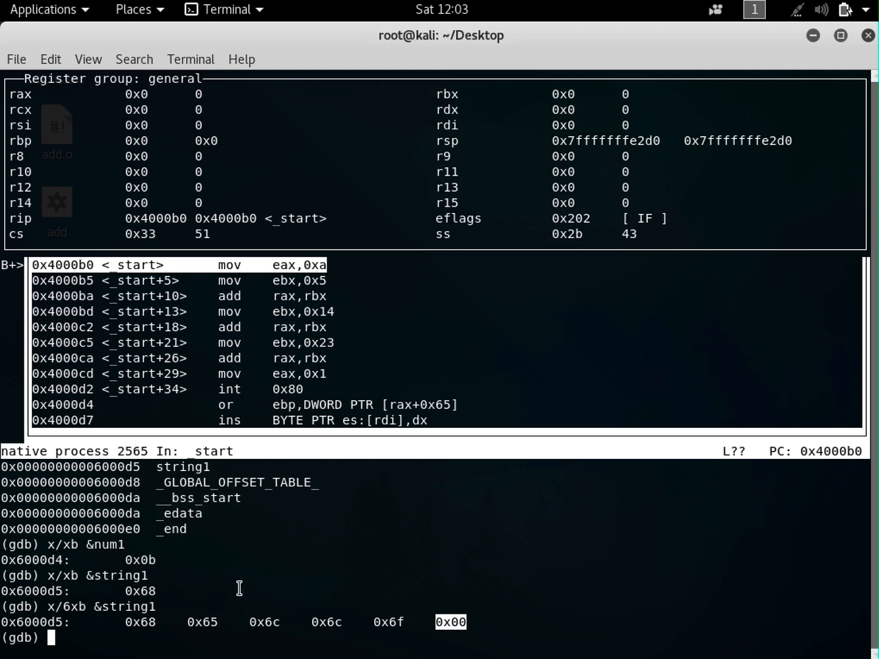
{"action": "mouse_move", "coordinate": [220, 595]}
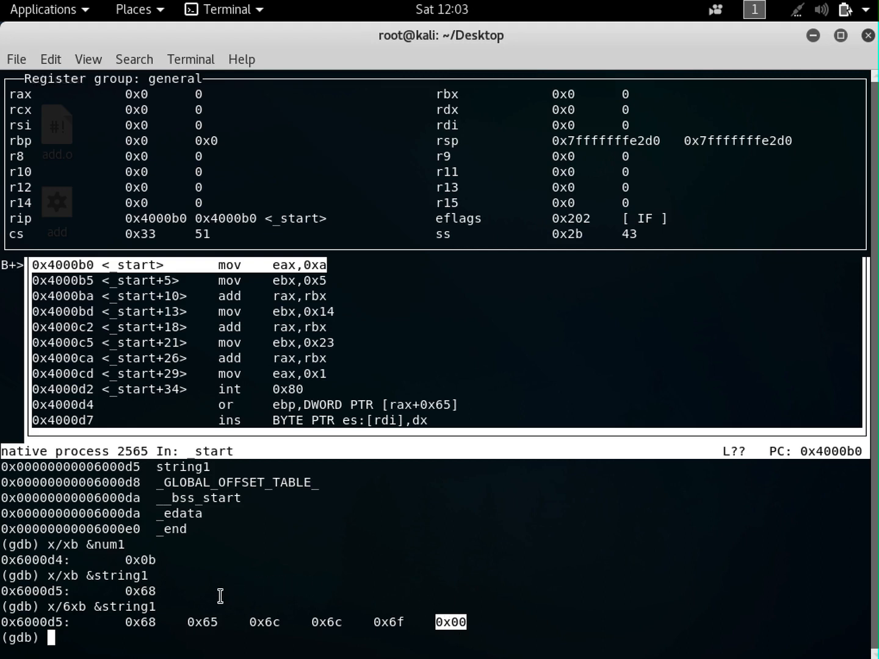